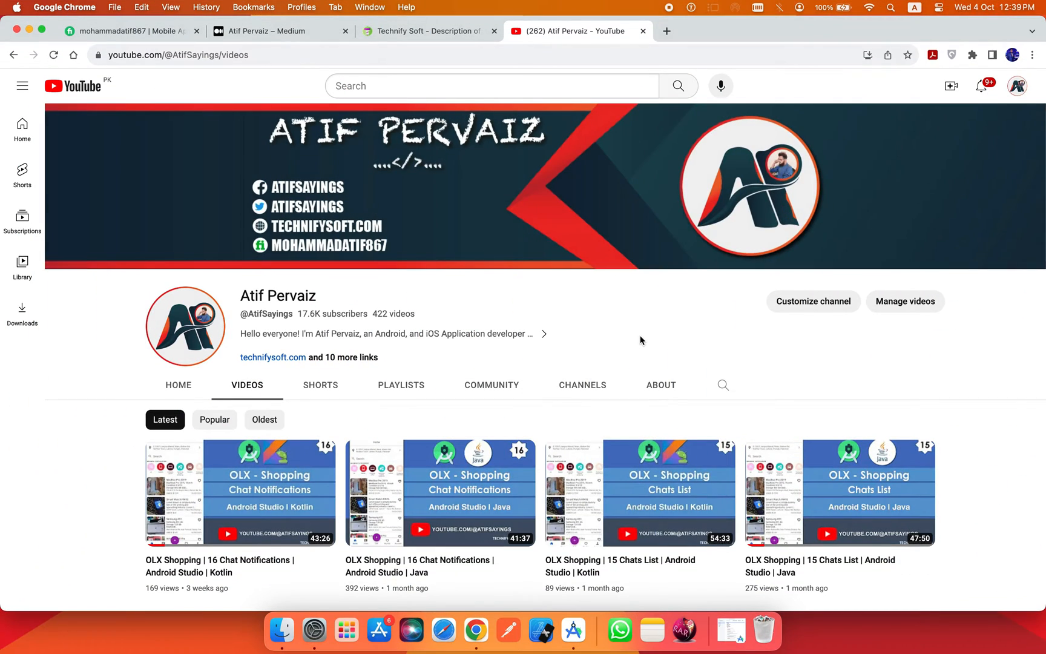
{"action": "mouse_move", "coordinate": [575, 607]}
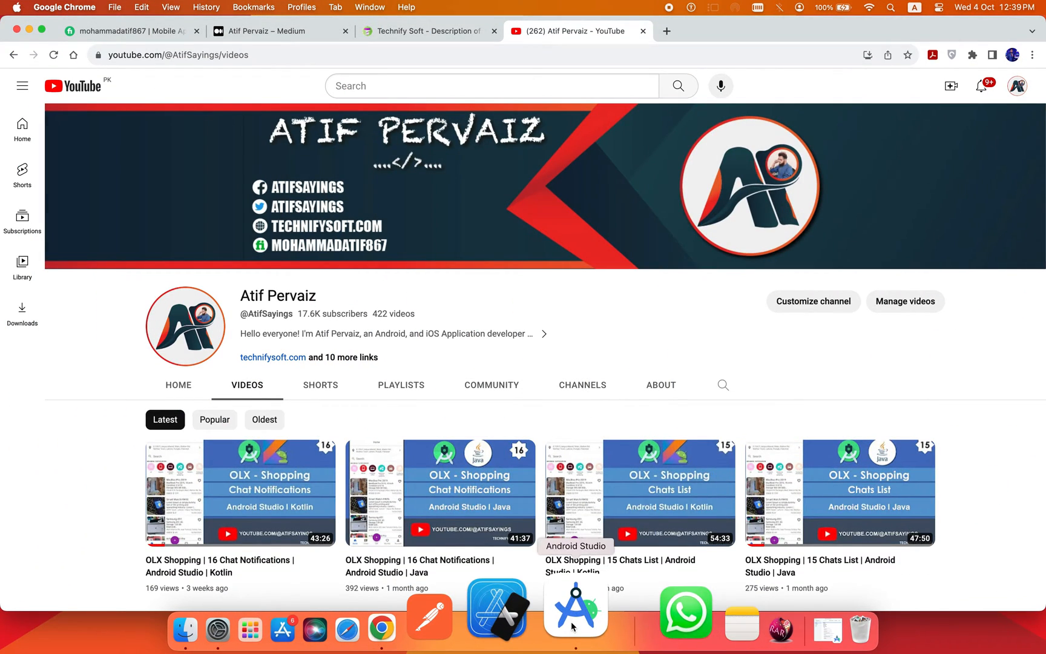
- Start a new Android Studio project from the Empty Views Activity template
{"action": "left_click", "coordinate": [575, 607]}
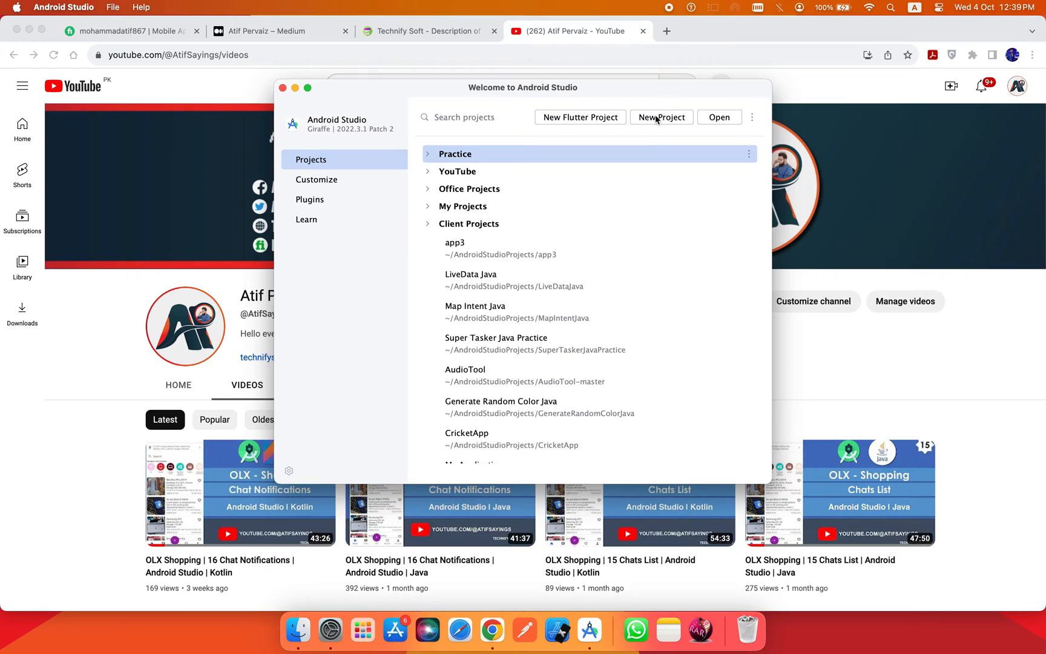
{"action": "left_click", "coordinate": [661, 116]}
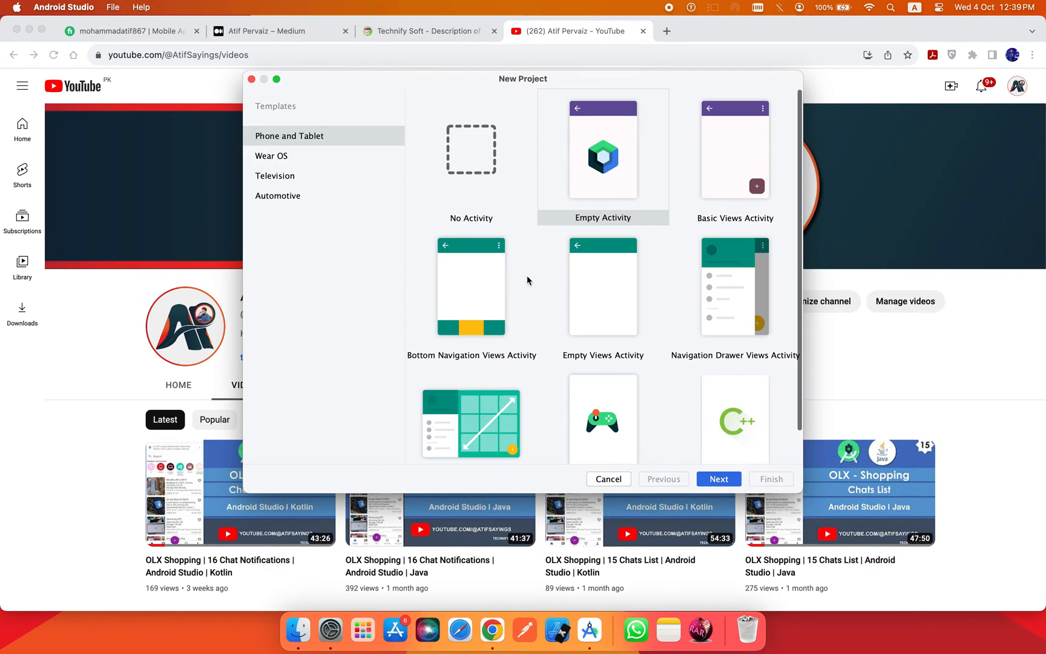
{"action": "left_click", "coordinate": [602, 287]}
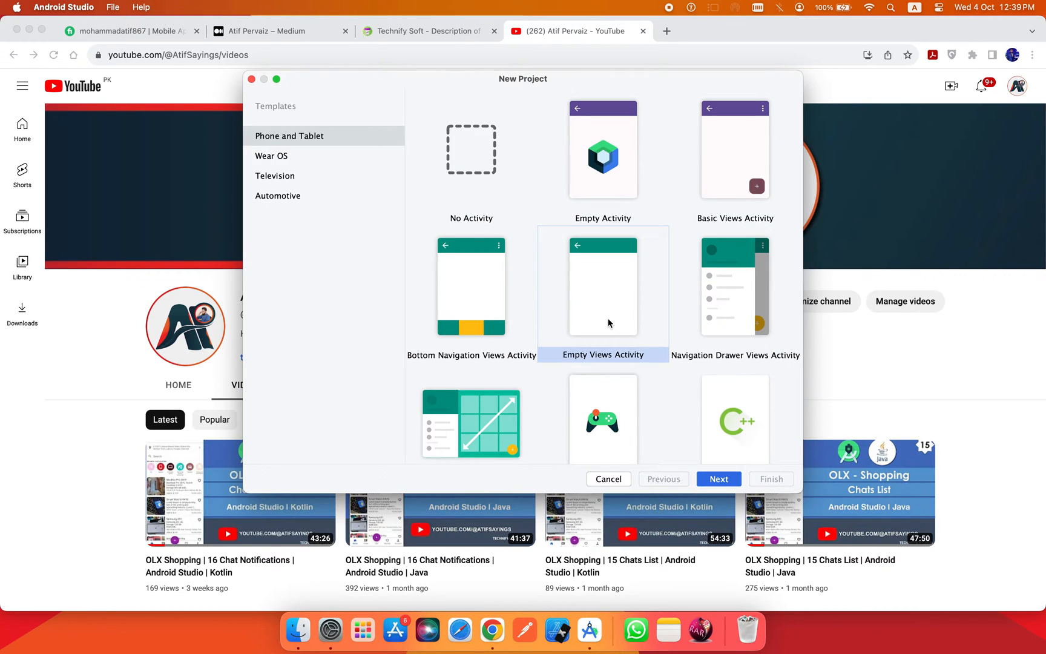
{"action": "left_click", "coordinate": [718, 480]}
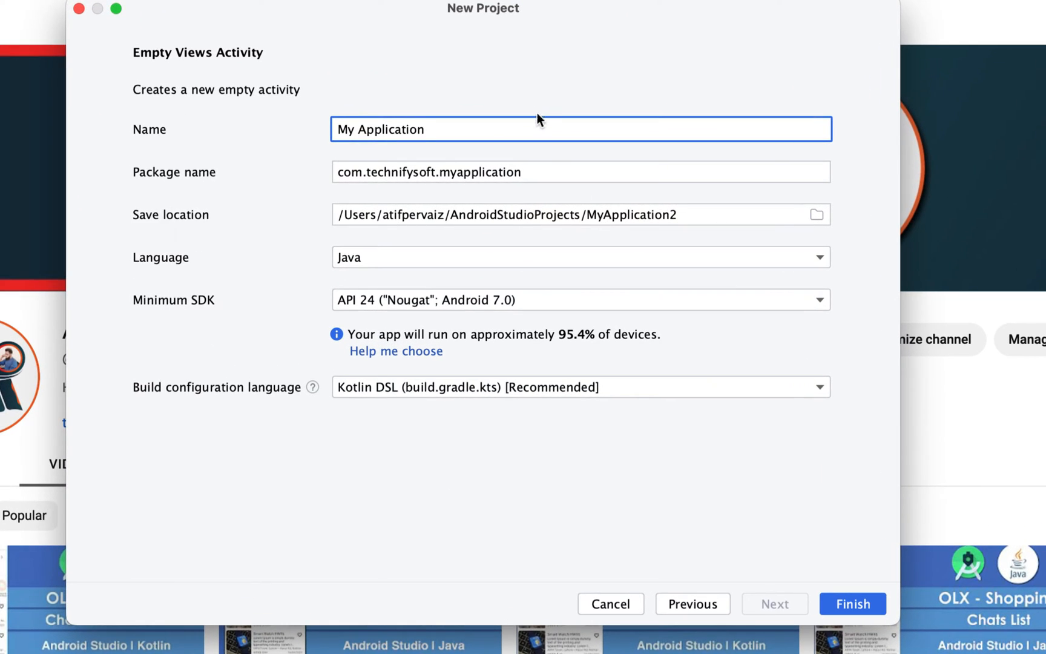
- Name the project Generate Ranndom Color Kotlin with Kotlin and minimum SDK API 21, and create it
{"action": "type", "text": "Generate Ranndom Color Kotlin"}
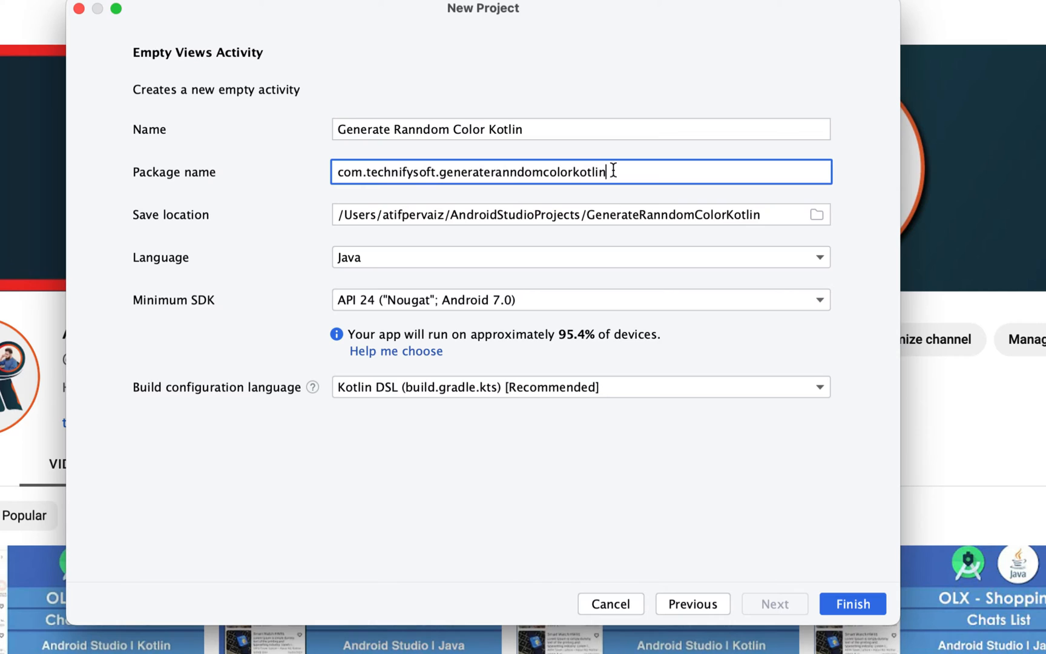
{"action": "key", "text": "Backspace"}
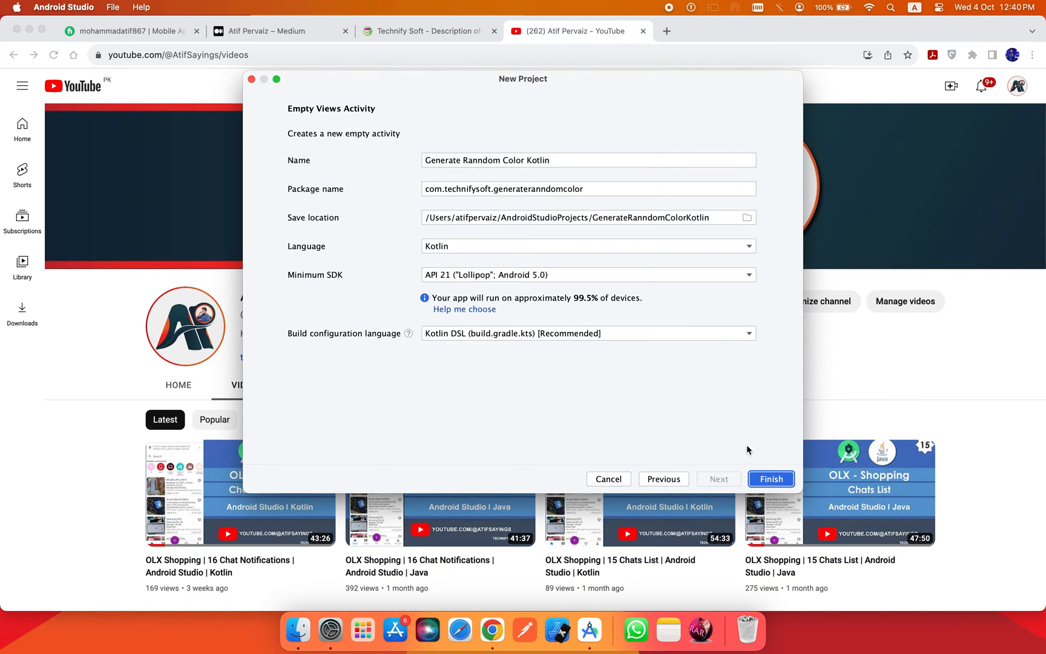
{"action": "left_click", "coordinate": [770, 478]}
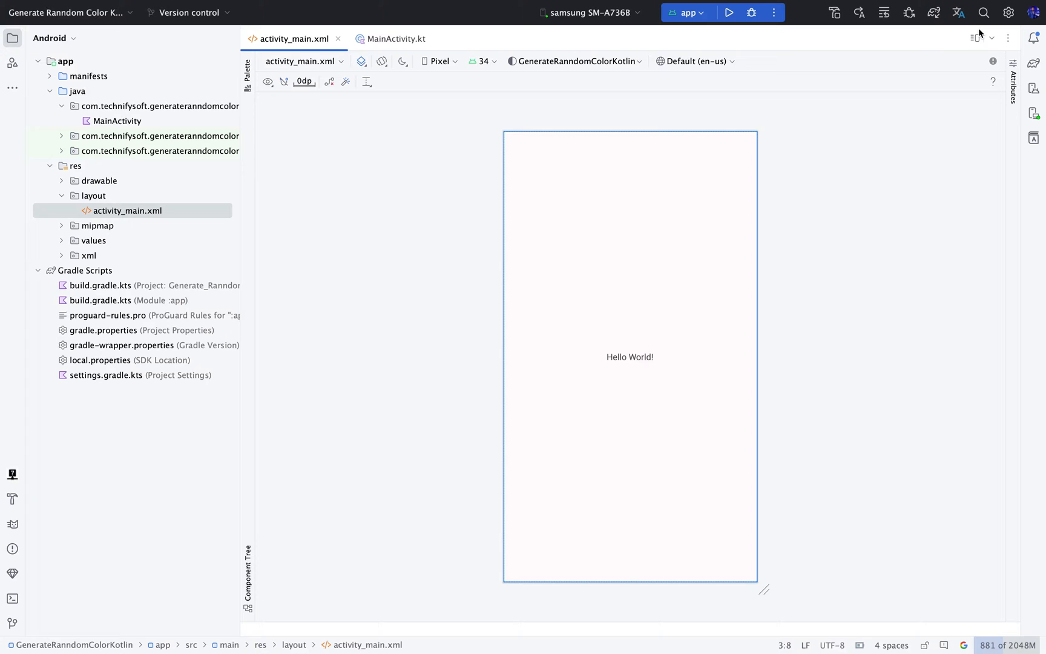
- Change the activity_main.xml root to a RelativeLayout with android:padding of 10dp
{"action": "left_click", "coordinate": [977, 37]}
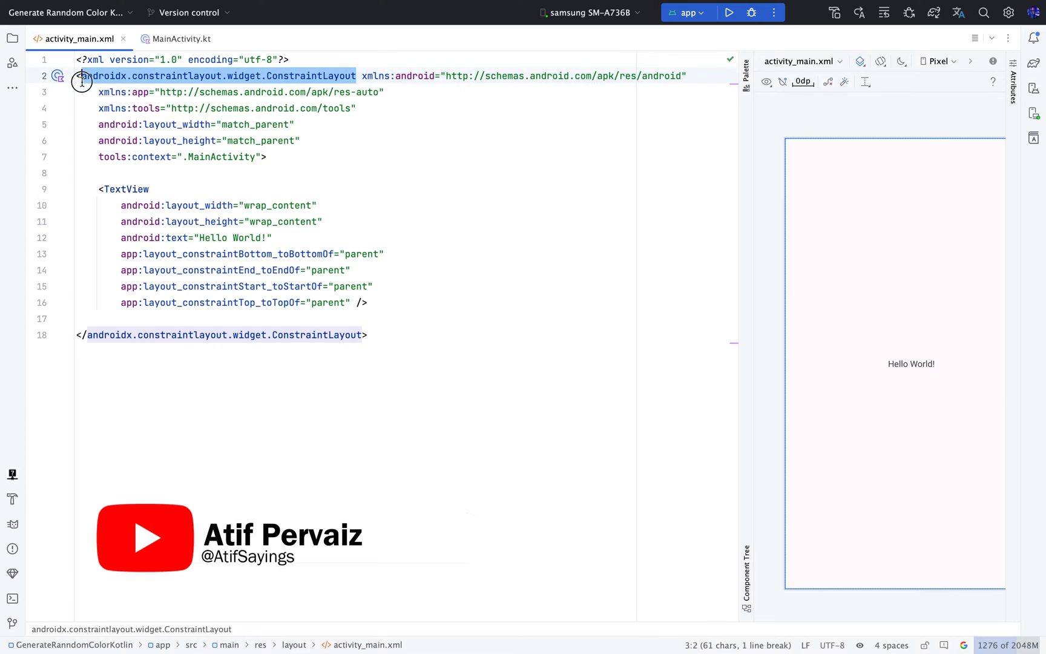
{"action": "type", "text": "RelativeLayout"}
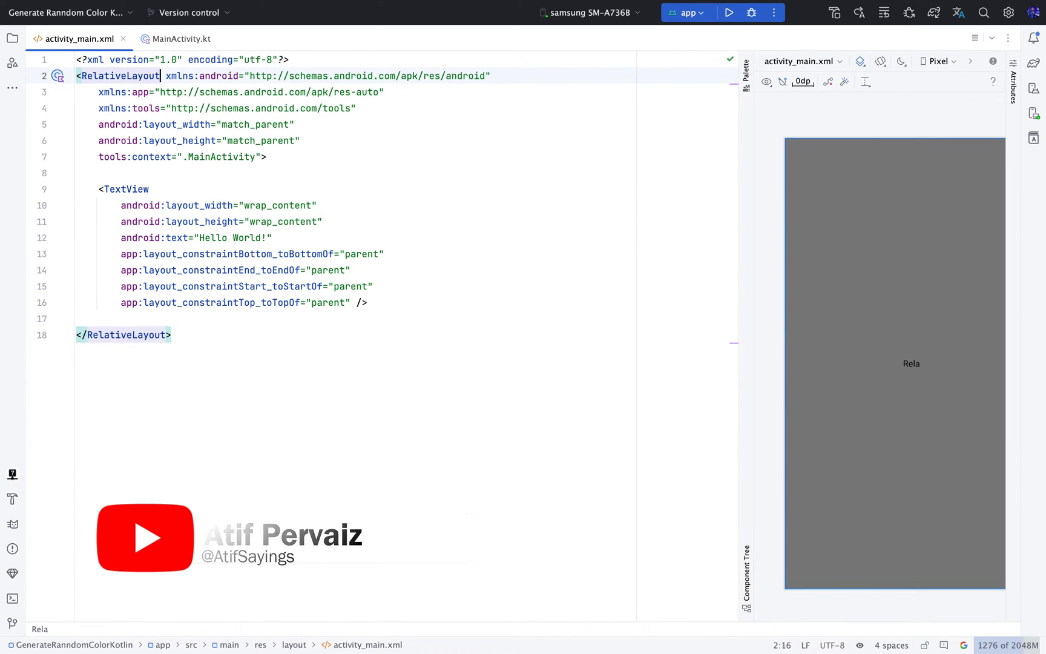
{"action": "left_click", "coordinate": [986, 599]}
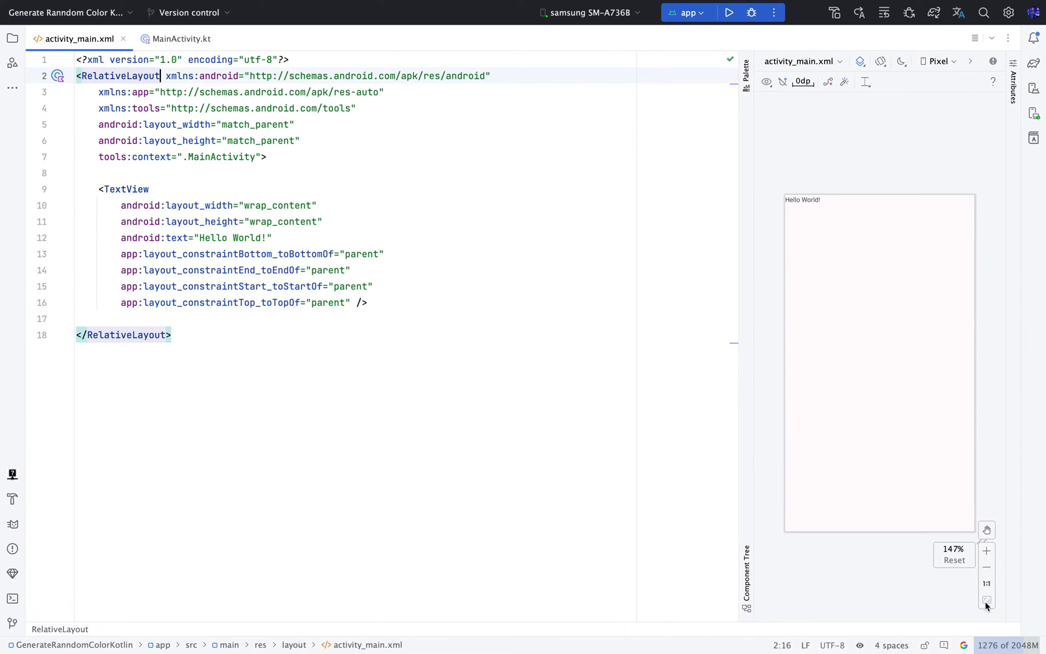
{"action": "key", "text": "enter"}
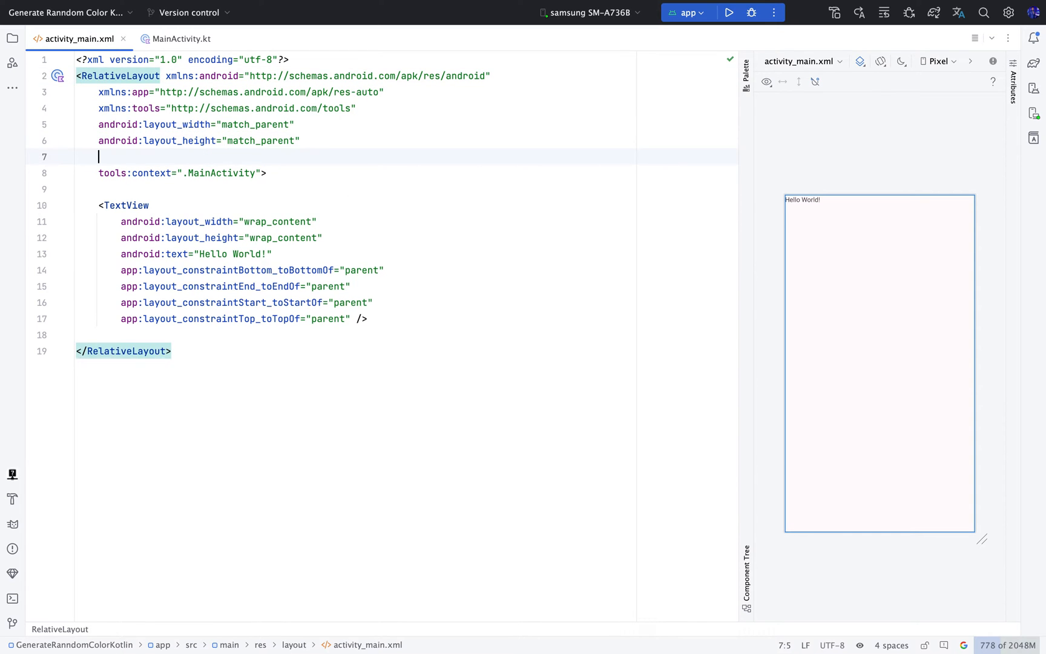
{"action": "type", "text": "android:padding=\"10dp"}
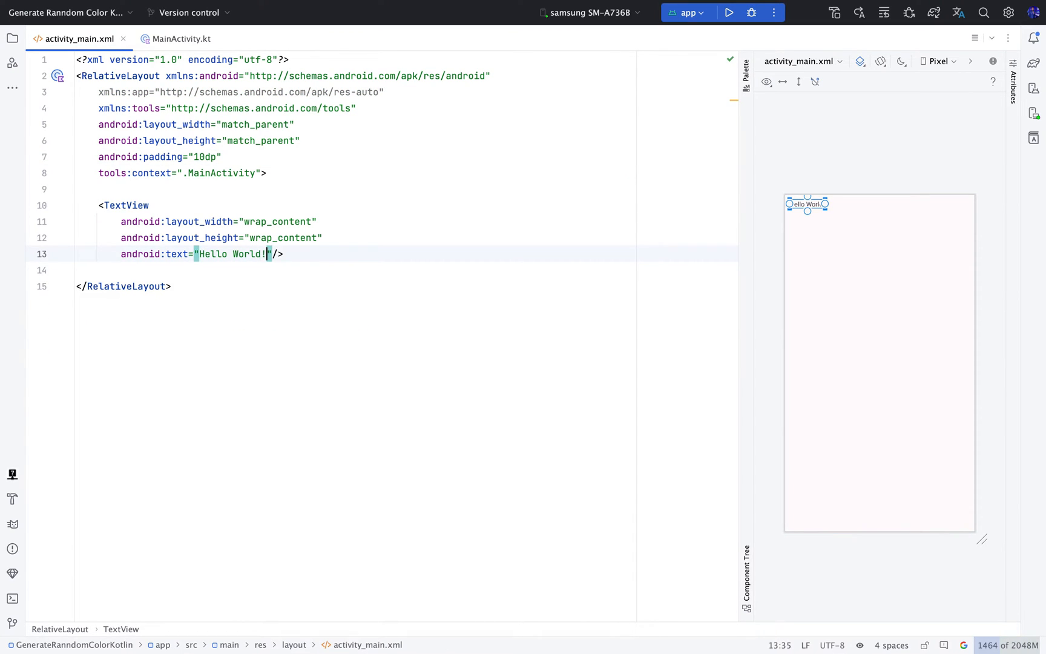
- Make the TextView read Radom Color Generator, centred horizontally with a 10dp top margin
{"action": "double_click", "coordinate": [230, 254]}
{"action": "type", "text": "Radom"}
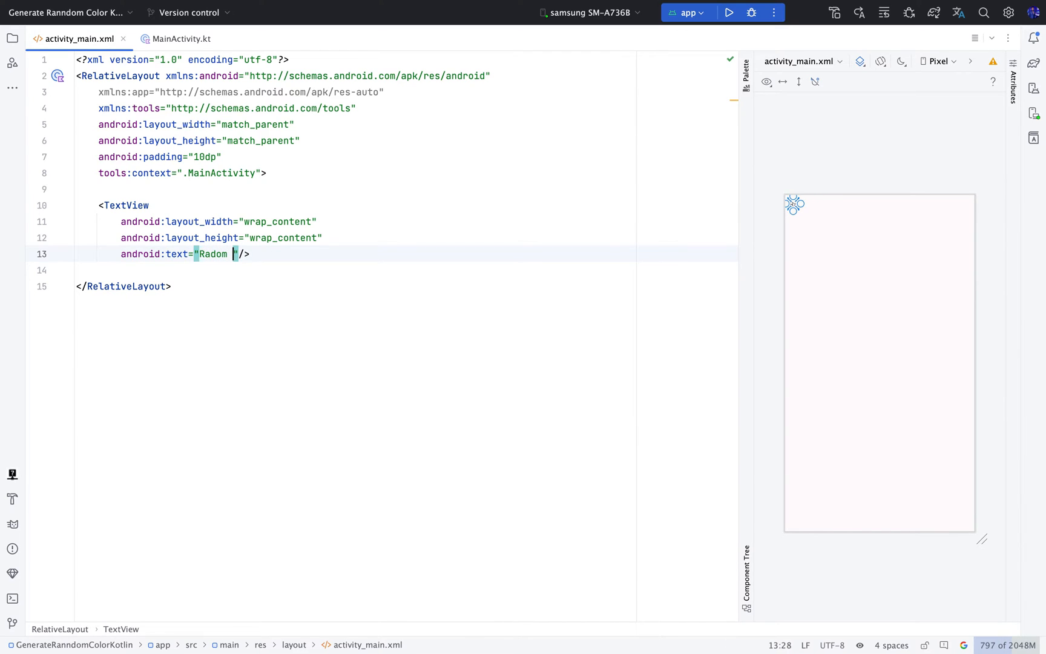
{"action": "type", "text": "Color"}
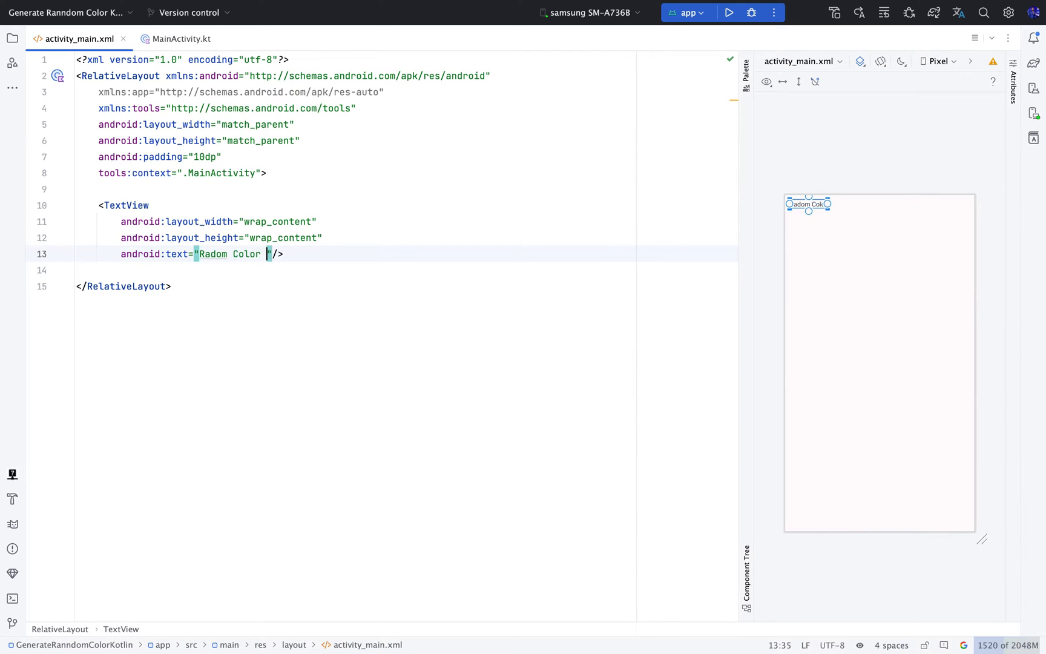
{"action": "type", "text": "Generator"}
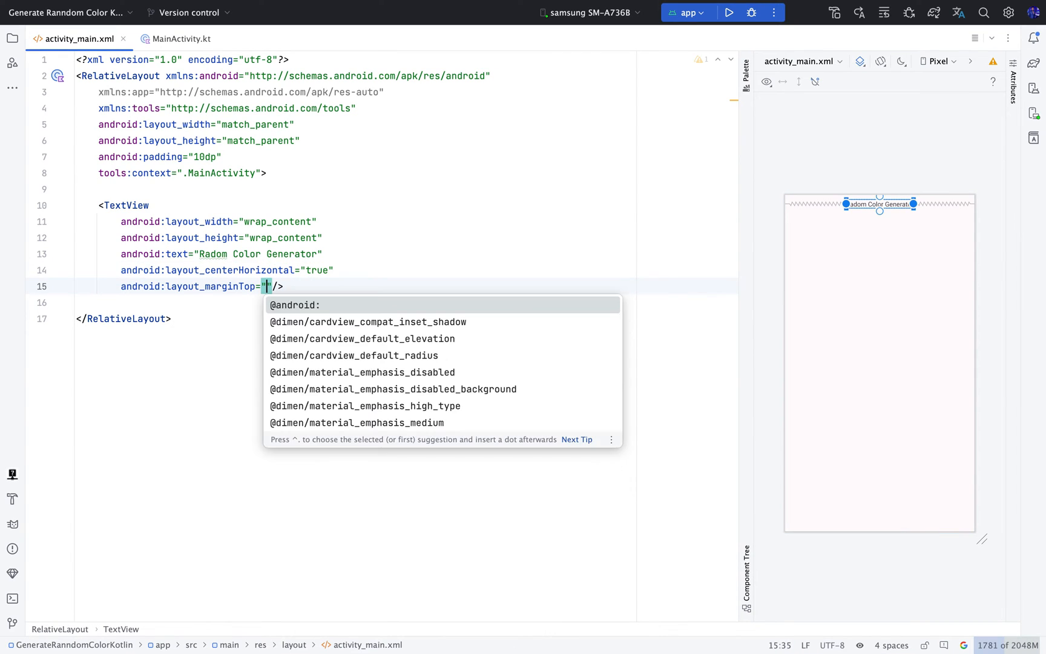
{"action": "type", "text": "10dp"}
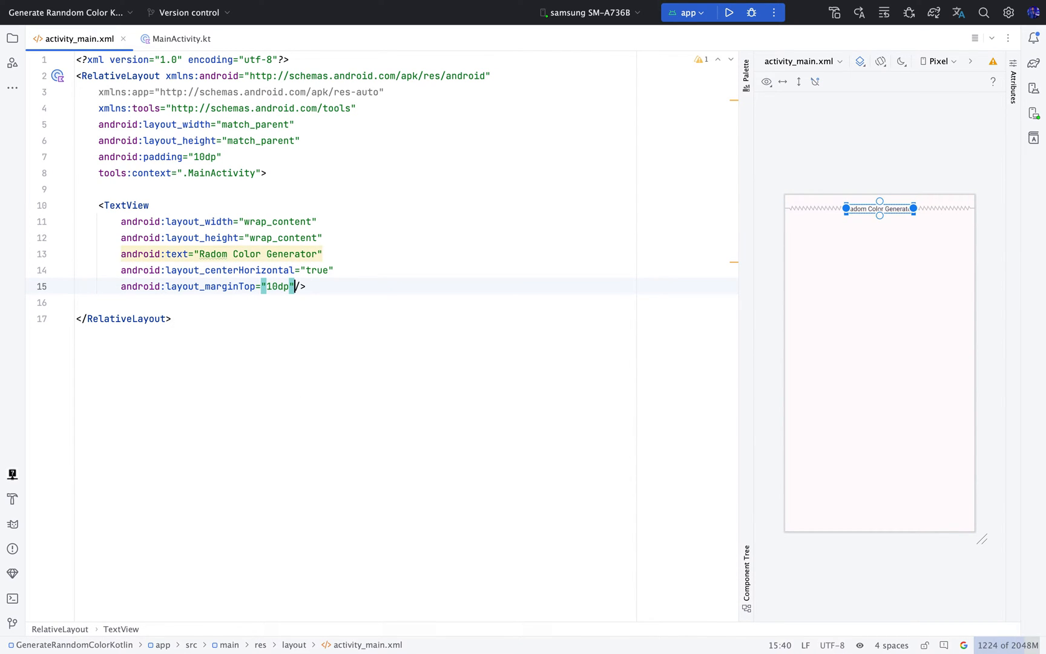
{"action": "key", "text": "enter"}
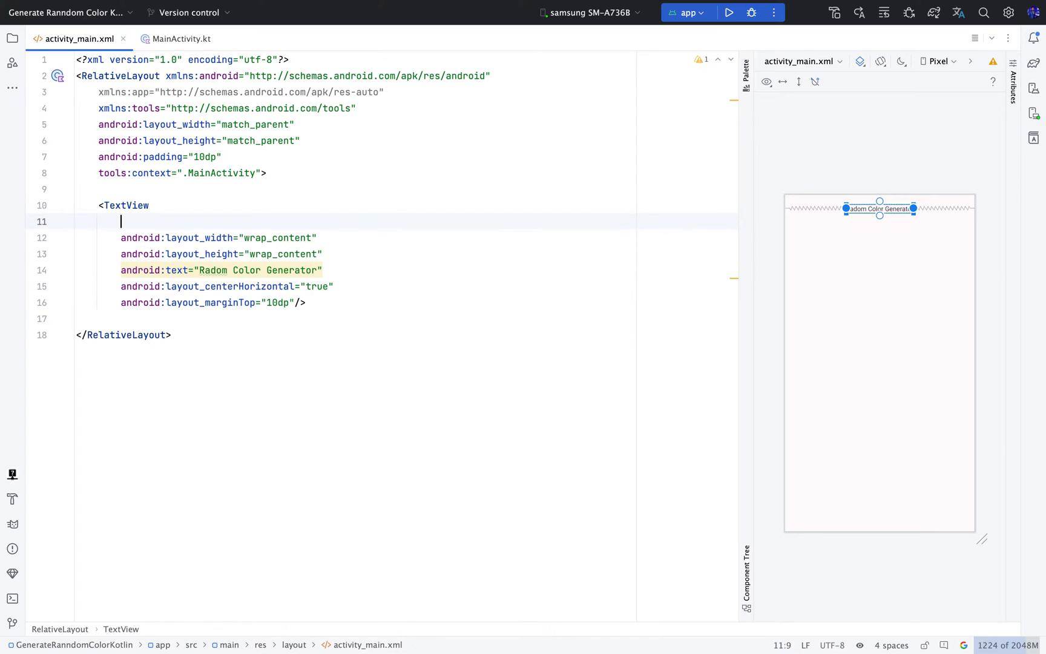
{"action": "type", "text": "style=\""}
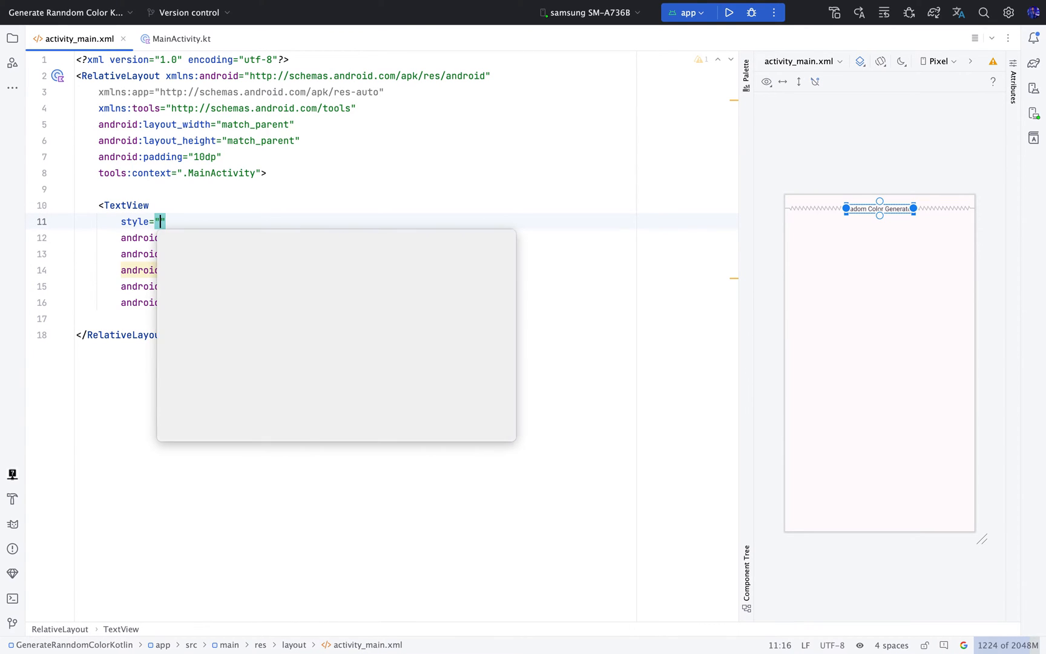
{"action": "type", "text": "head"}
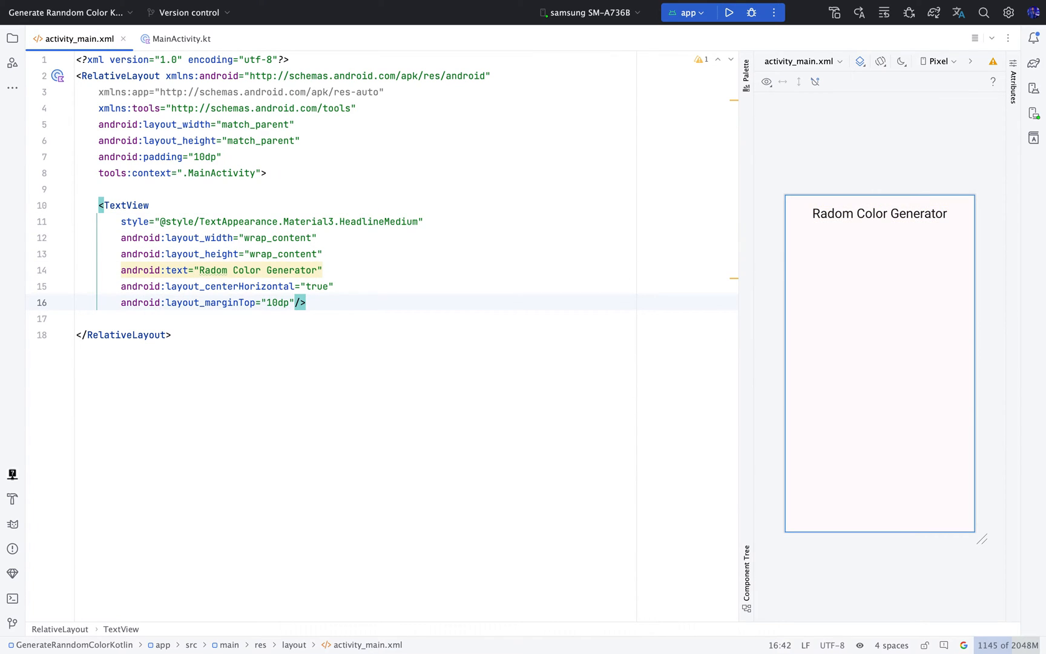
{"action": "key", "text": "enter"}
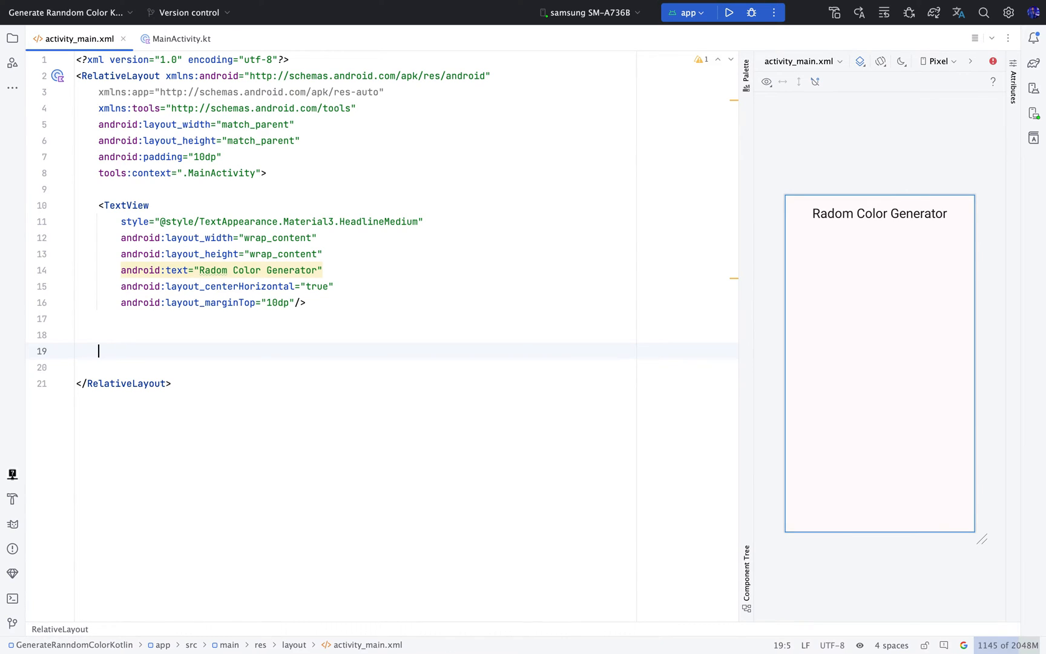
- Add a 250dp by 250dp View with id generatedColorView
{"action": "type", "text": "<View"}
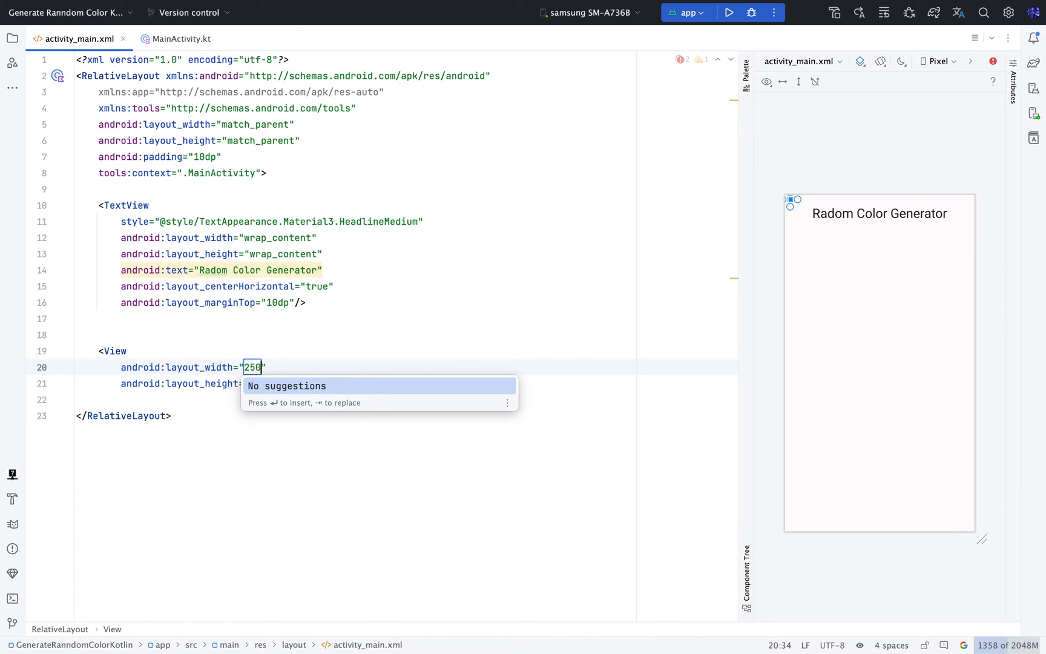
{"action": "type", "text": "dp"}
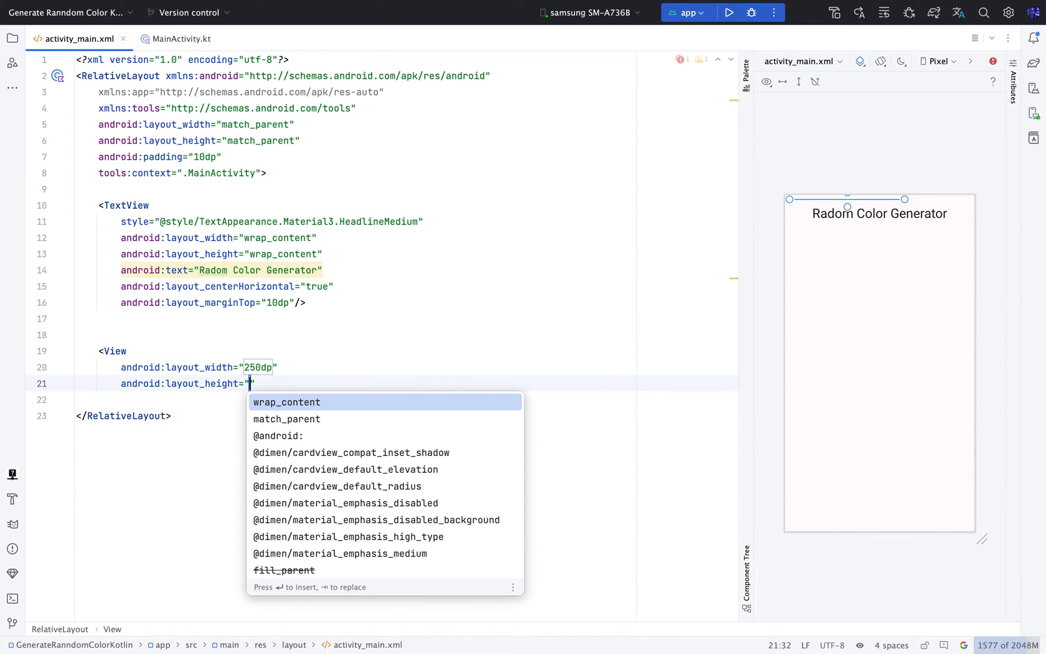
{"action": "type", "text": "250dp"}
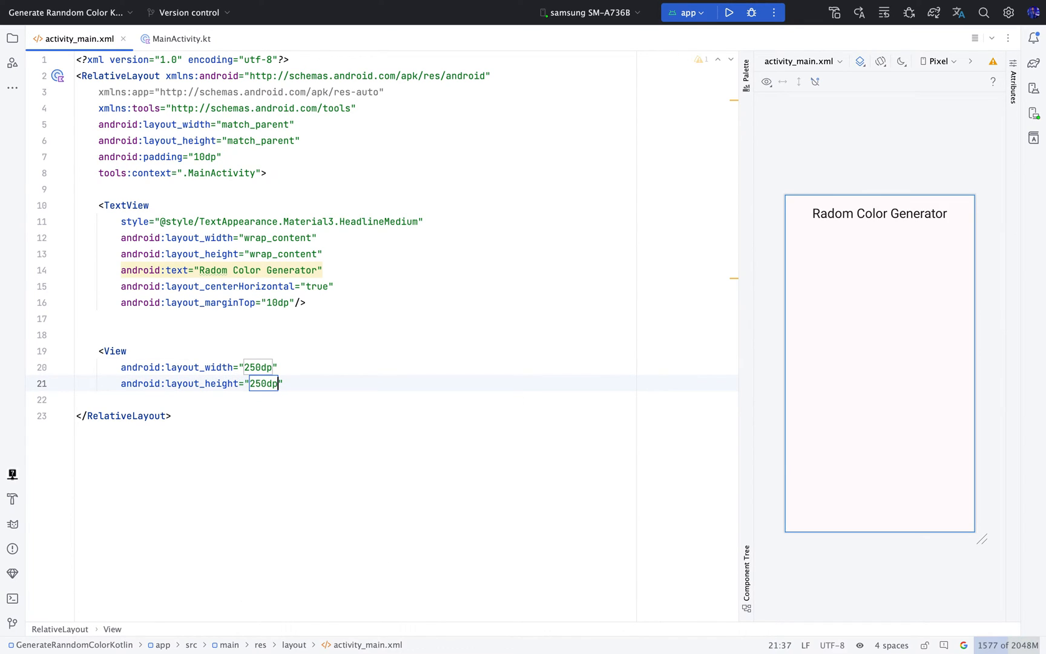
{"action": "type", "text": "id:id=\"@+id/genera"}
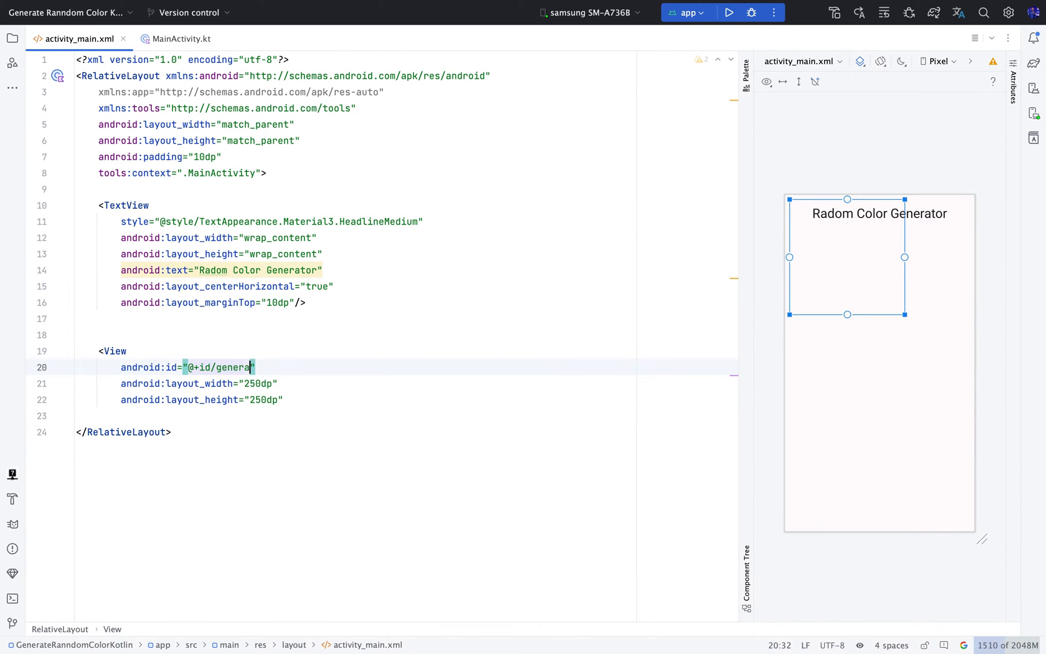
{"action": "type", "text": "ted"}
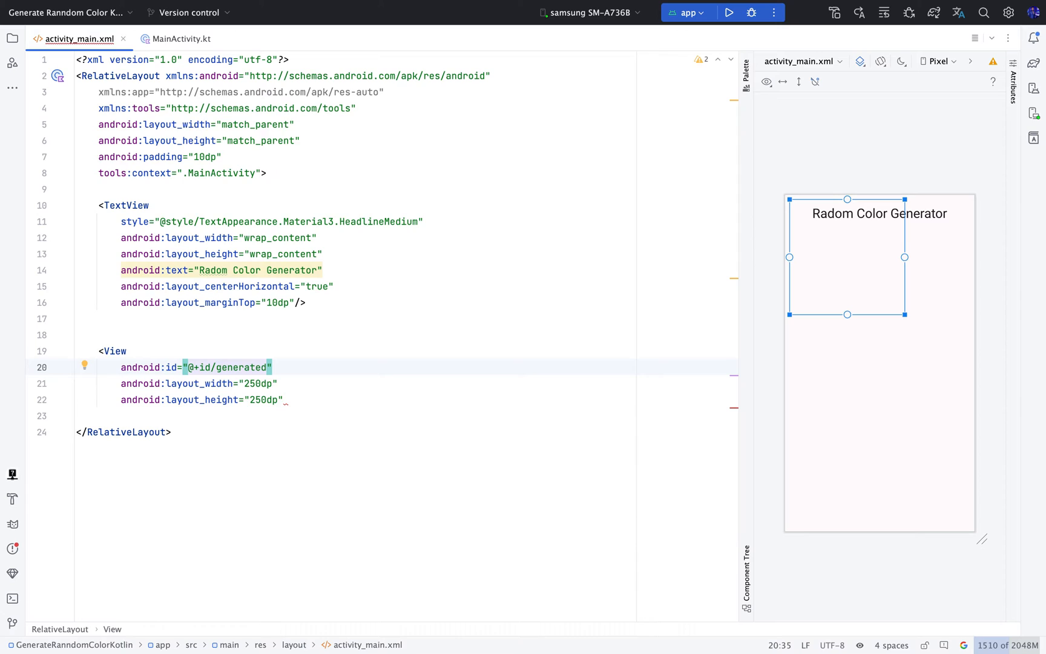
{"action": "type", "text": "ColorView"}
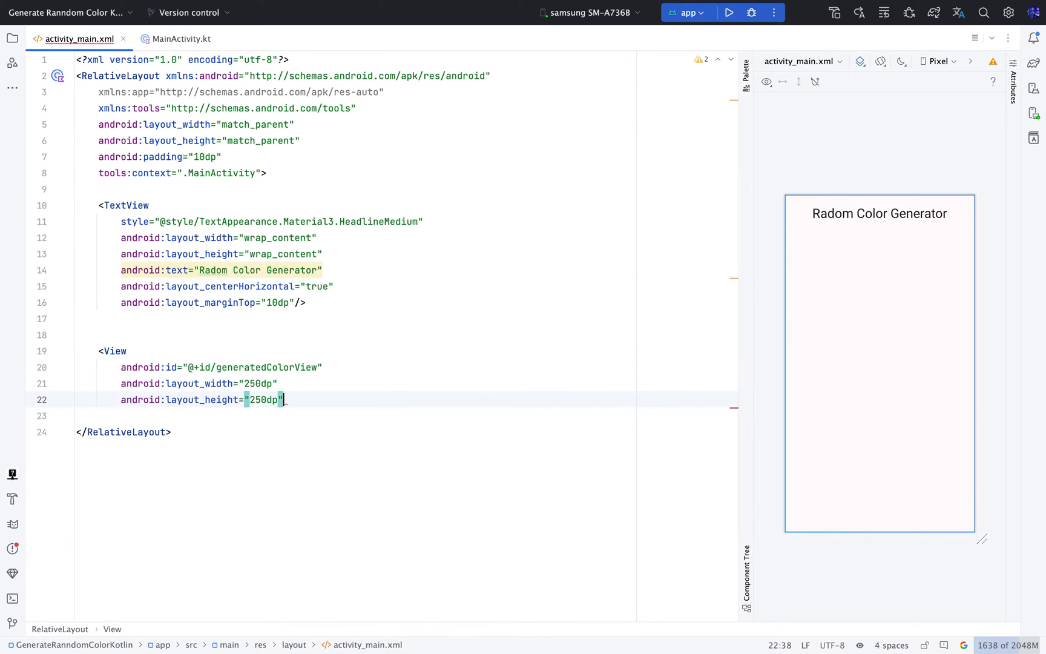
- Centre the View in the parent, give it a #959595 background, and begin a MaterialButton below it
{"action": "type", "text": "ce"}
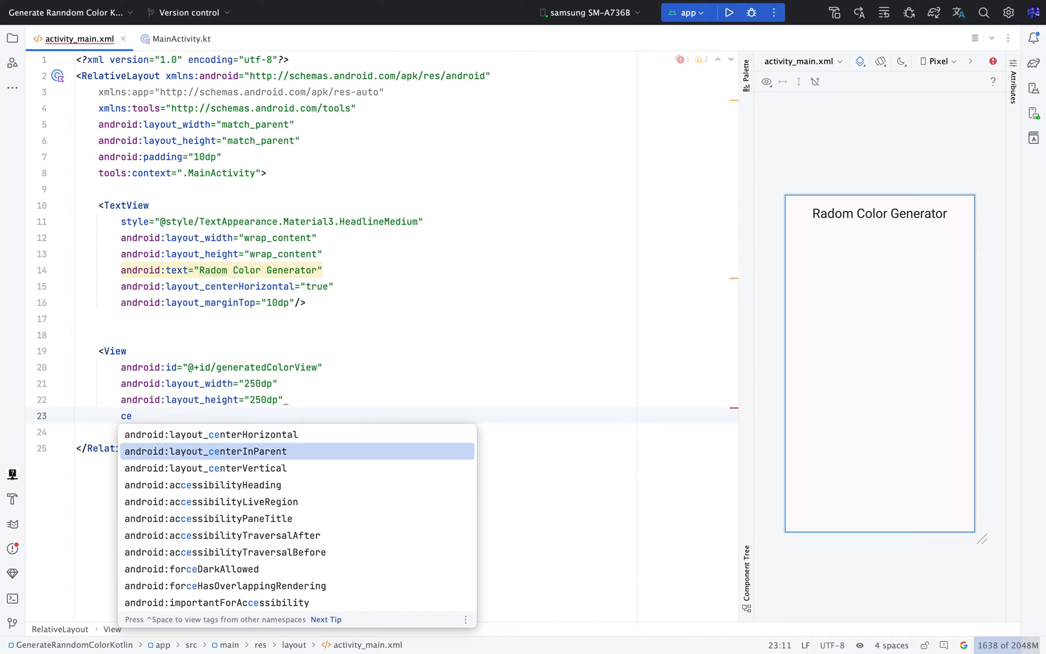
{"action": "left_click", "coordinate": [205, 450]}
{"action": "type", "text": "android:background=\""}
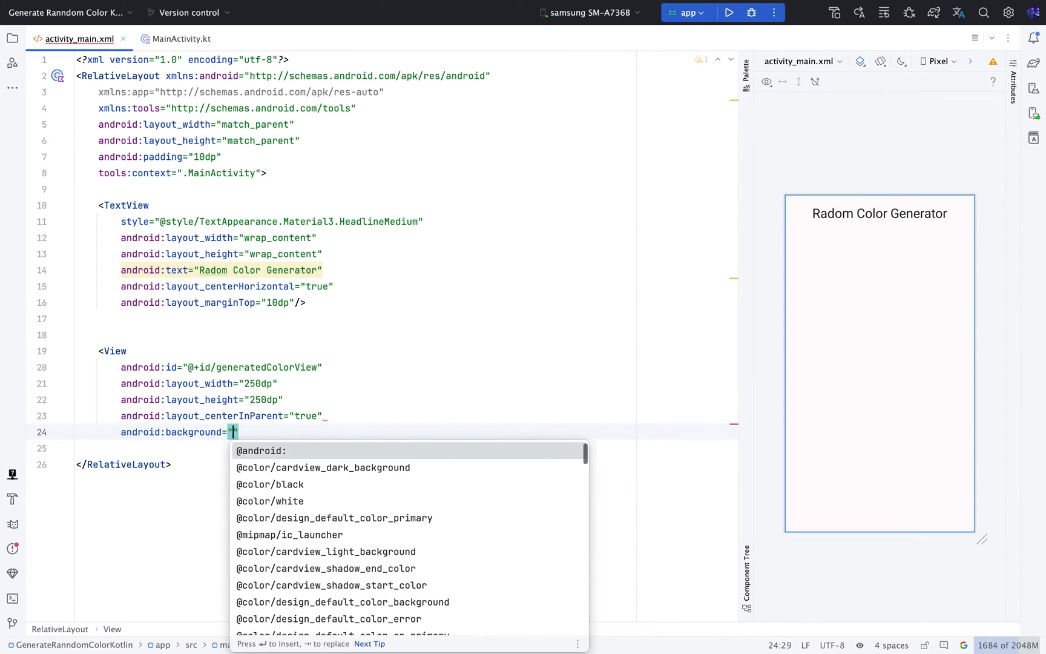
{"action": "type", "text": "#99"}
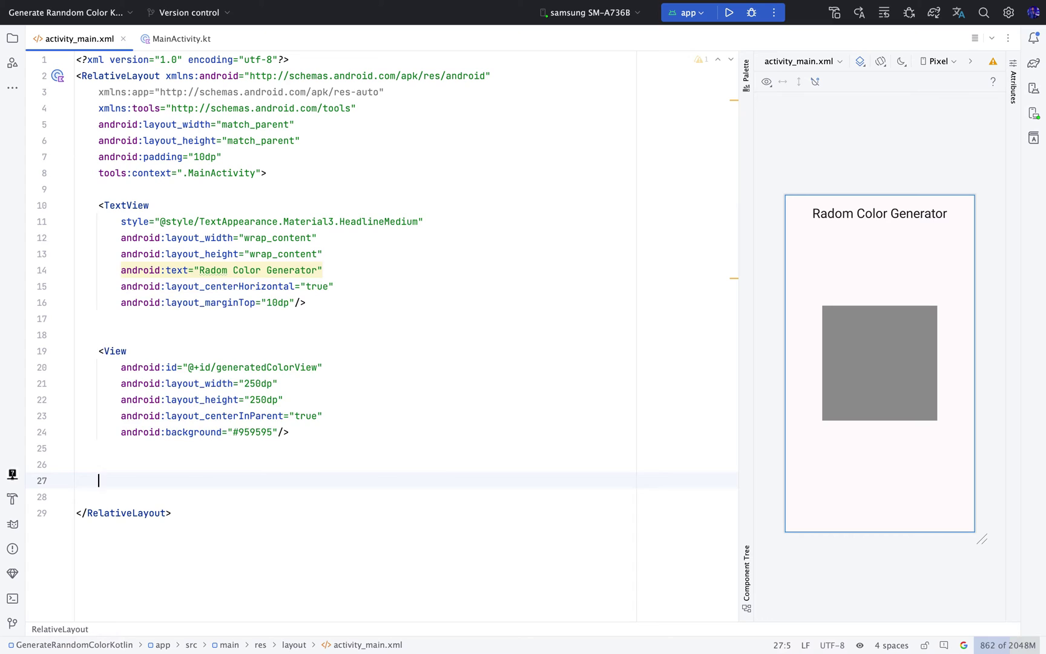
{"action": "type", "text": "<Material"}
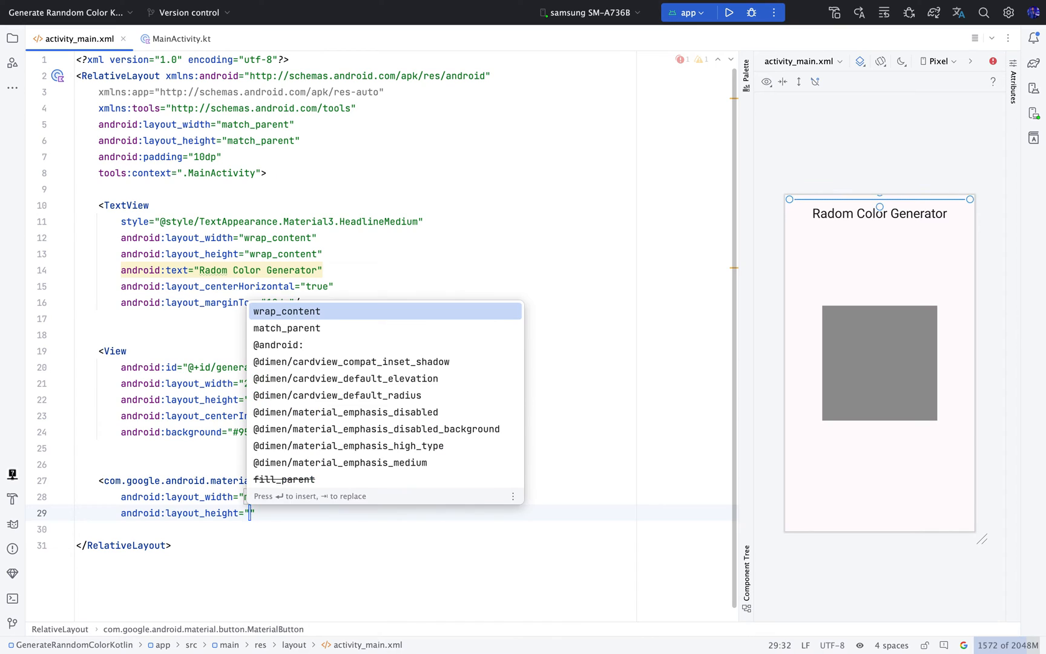
- Give the MaterialButton an id and the text Generate Random Color
{"action": "left_click", "coordinate": [287, 312]}
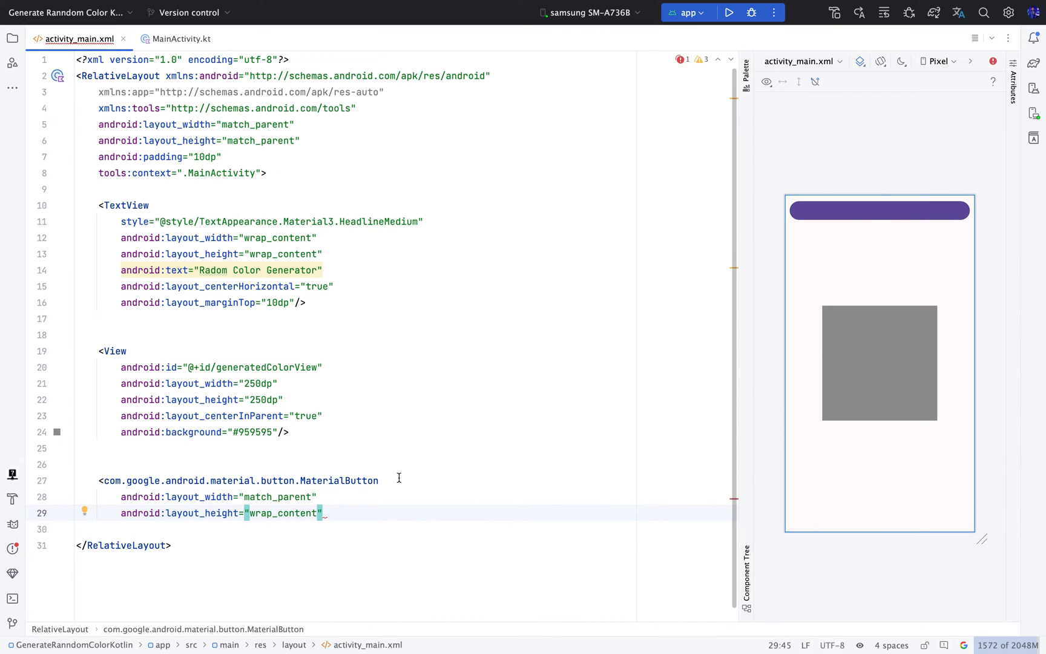
{"action": "type", "text": "android:id=\""}
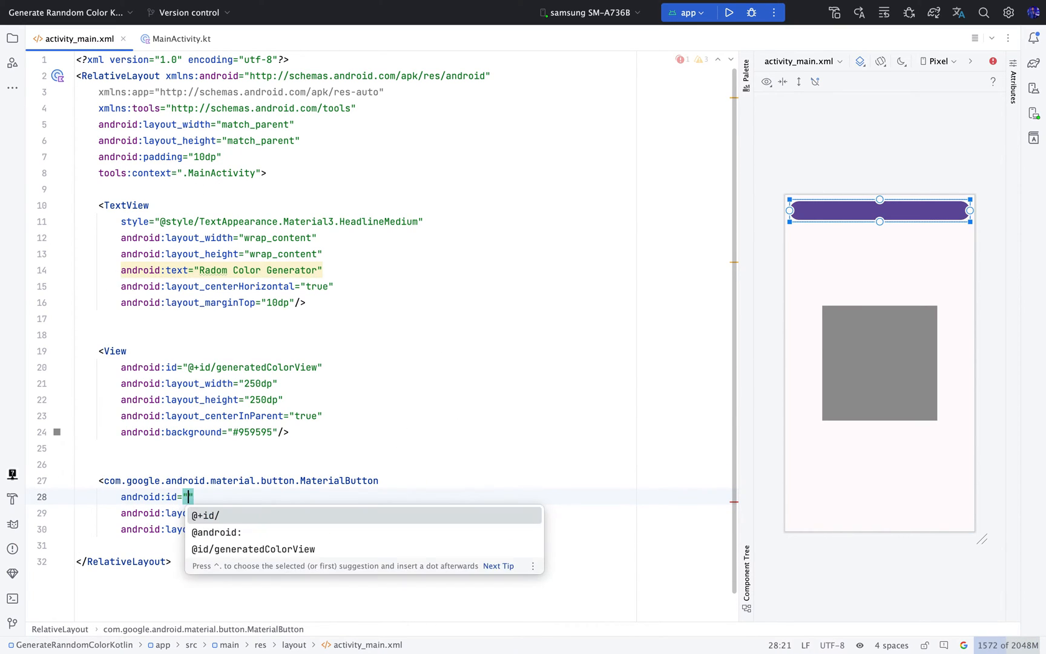
{"action": "type", "text": "@+id/gee"}
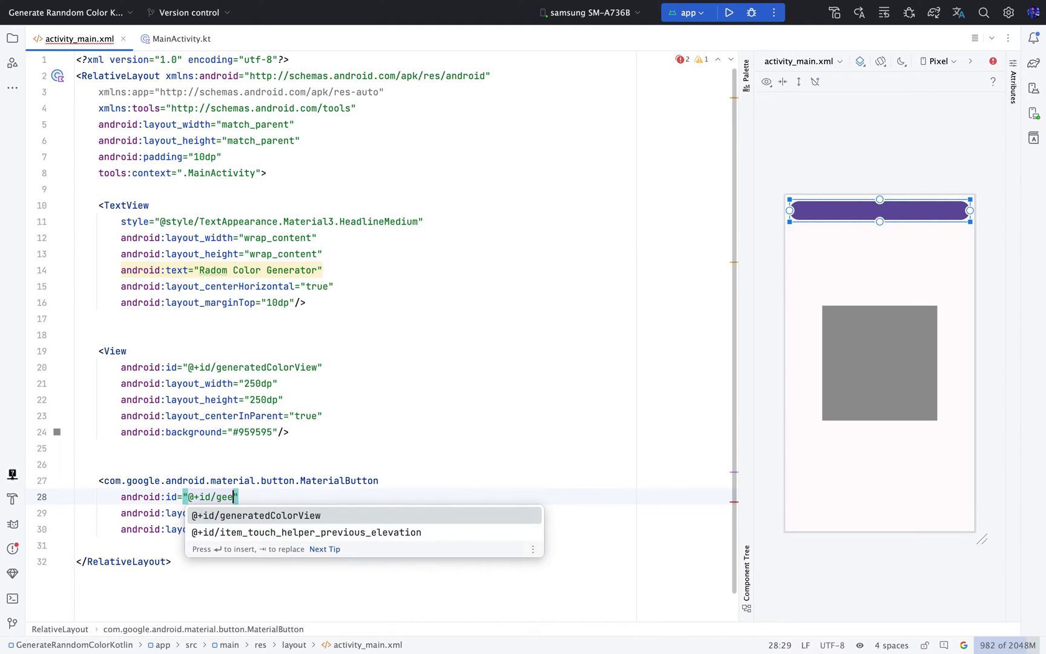
{"action": "type", "text": "erateCo"}
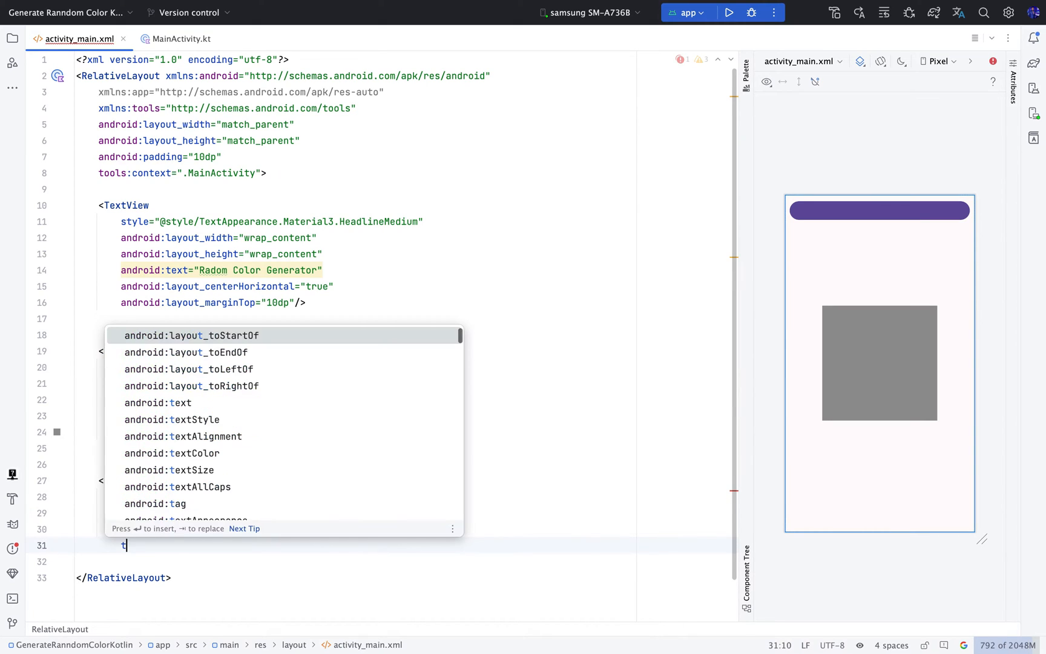
{"action": "type", "text": "ext=\"\""}
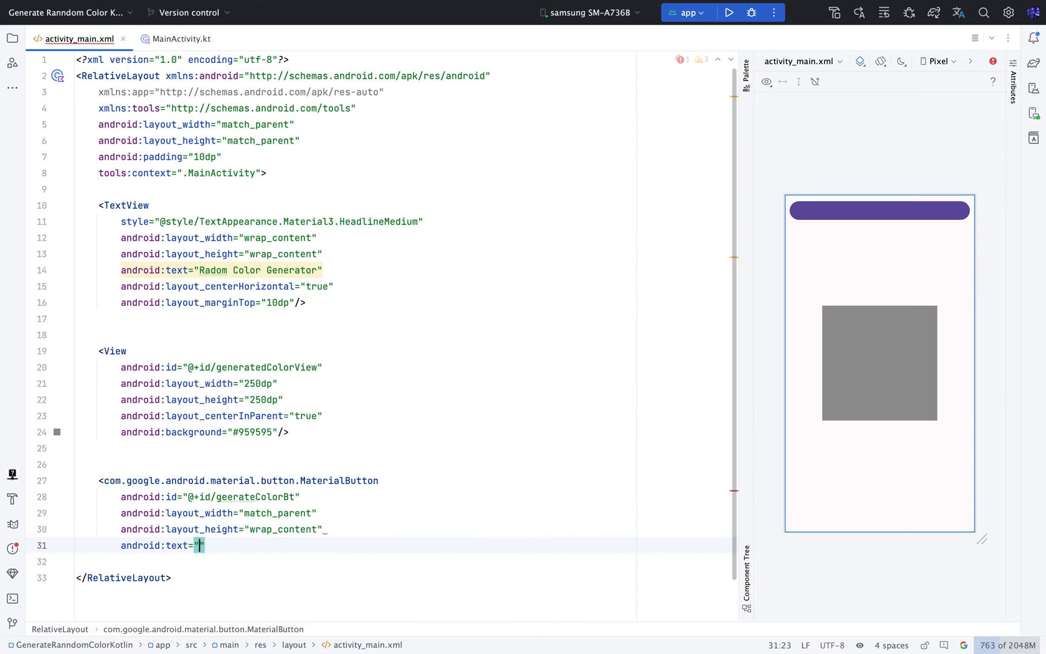
{"action": "type", "text": "Generate"}
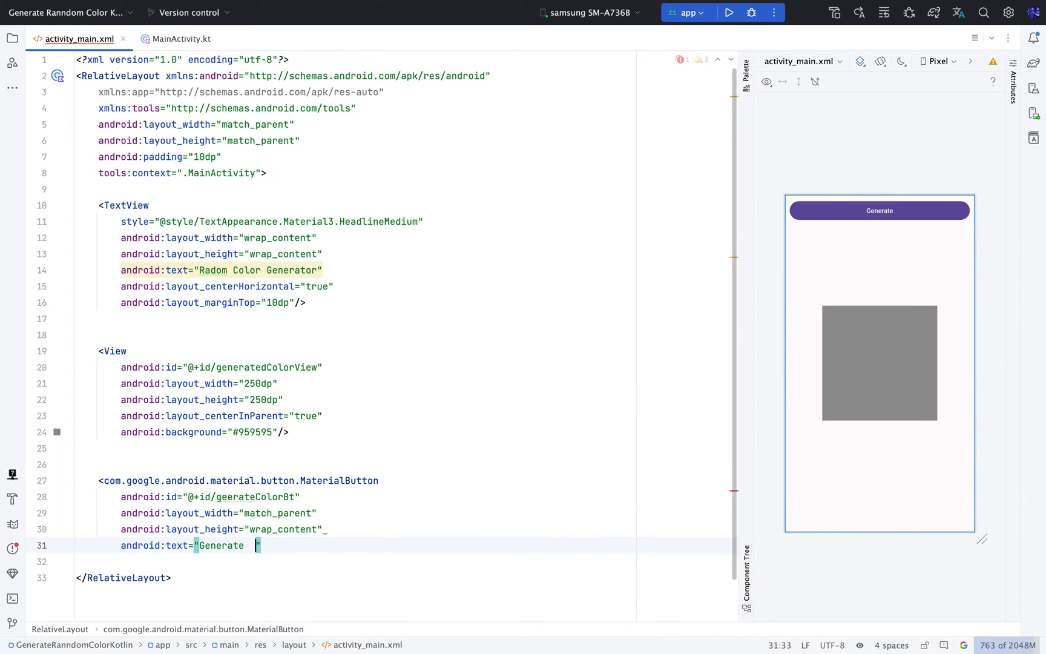
{"action": "type", "text": "Random"}
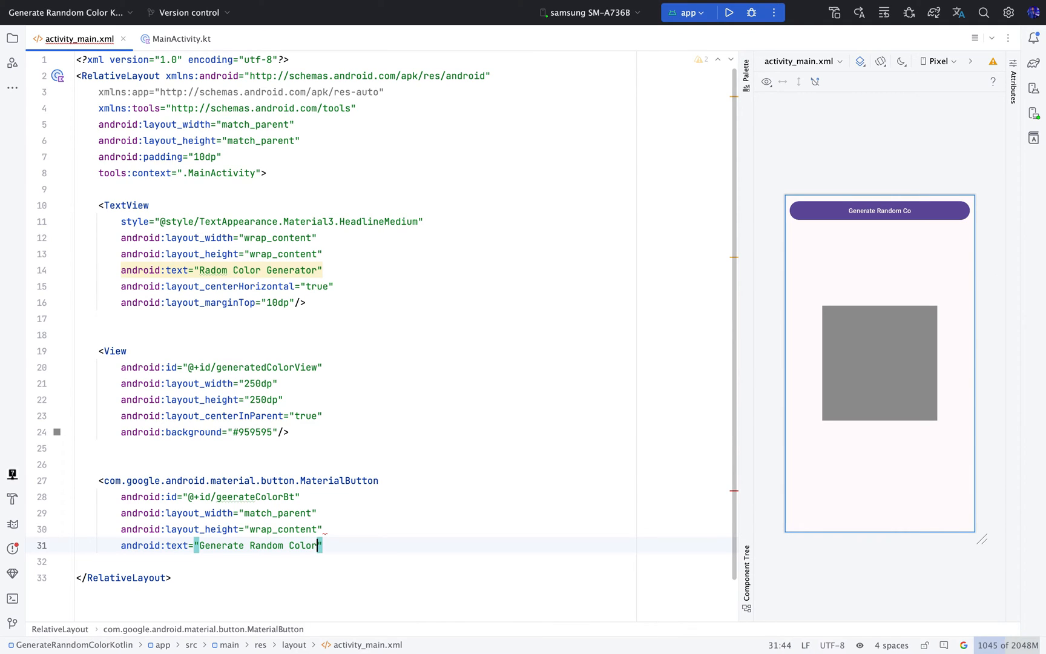
- Align the button to the parent bottom with 60dp minimum height and comment each layout element
{"action": "type", "text": "android:layout_alignParentBottom=\"true\""}
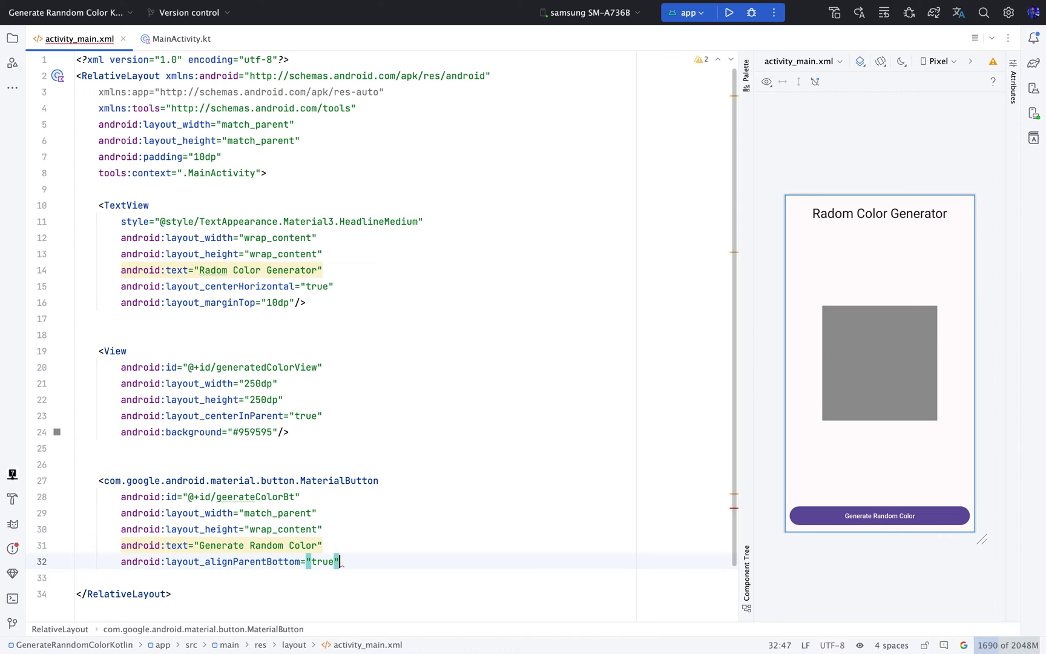
{"action": "type", "text": "m"}
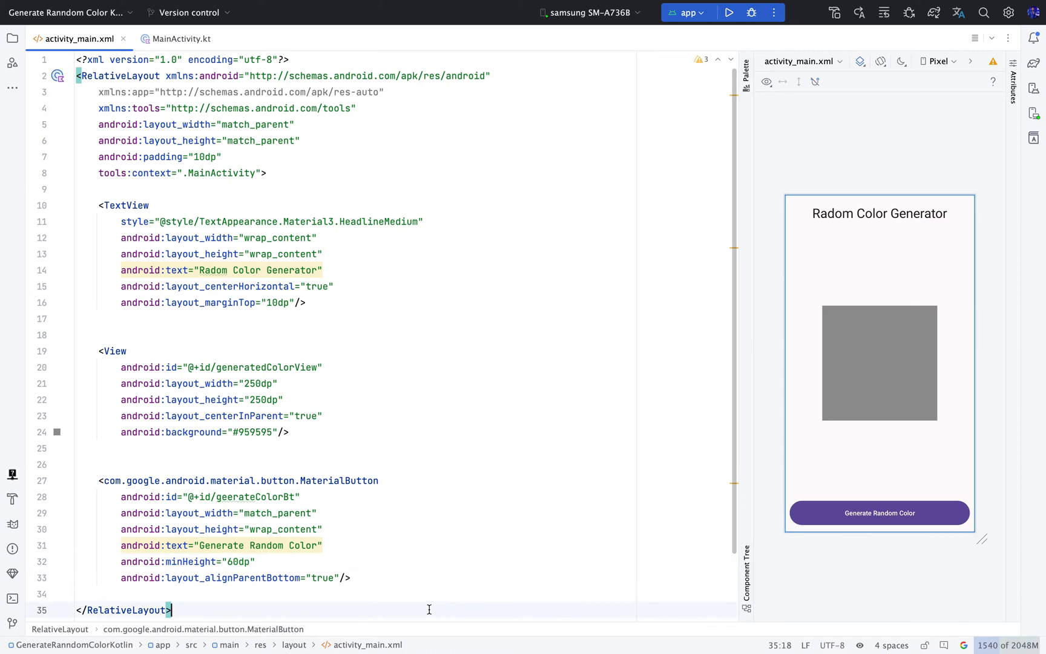
{"action": "left_click", "coordinate": [322, 191]}
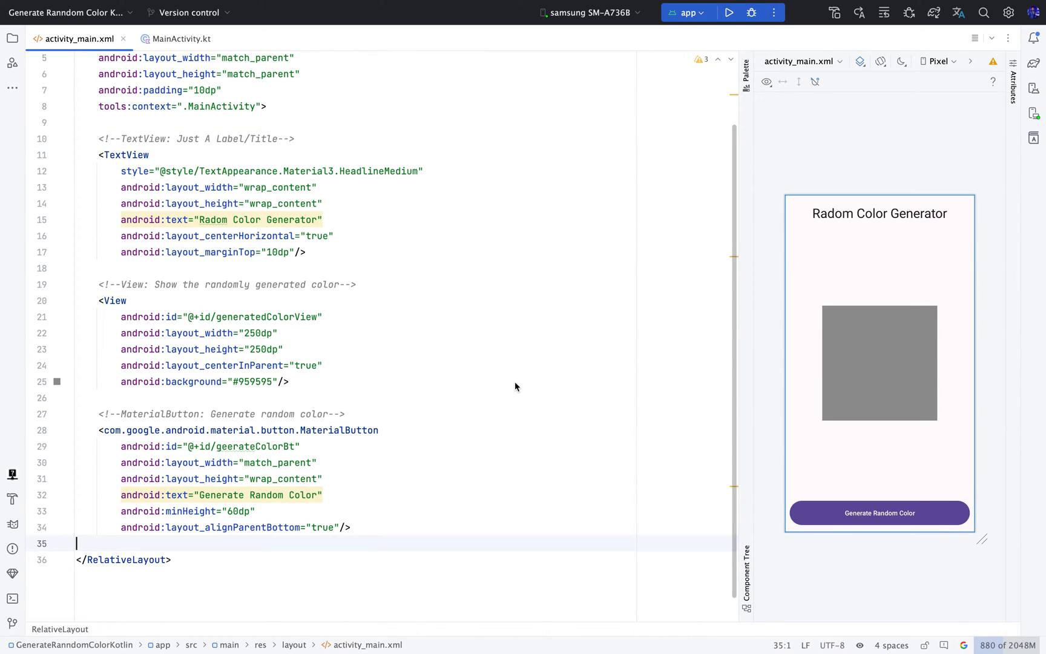
{"action": "scroll", "scroll_direction": "up", "scroll_amount": 3}
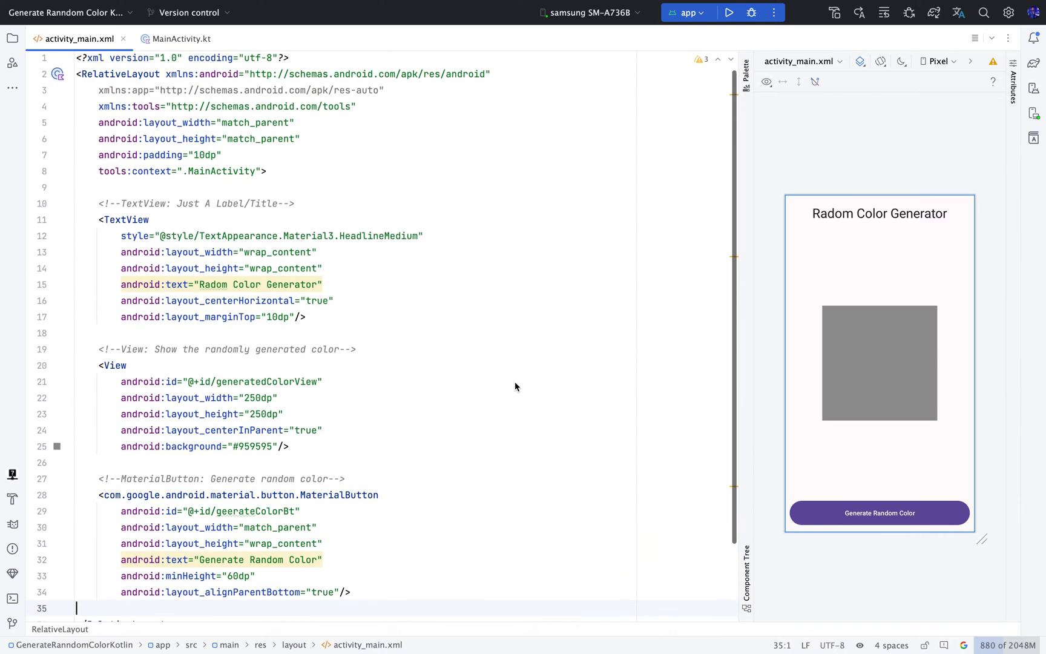
{"action": "left_click", "coordinate": [182, 38]}
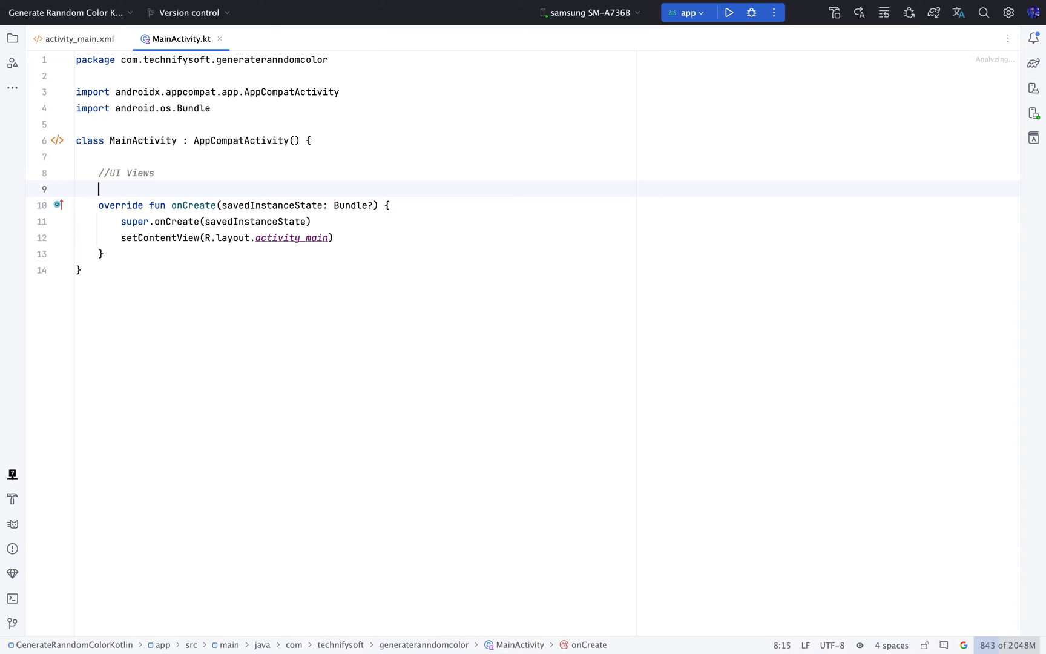
- Declare a lateinit View generatedColorView in MainActivity and bind it with findViewById in onCreate
{"action": "type", "text": "private"}
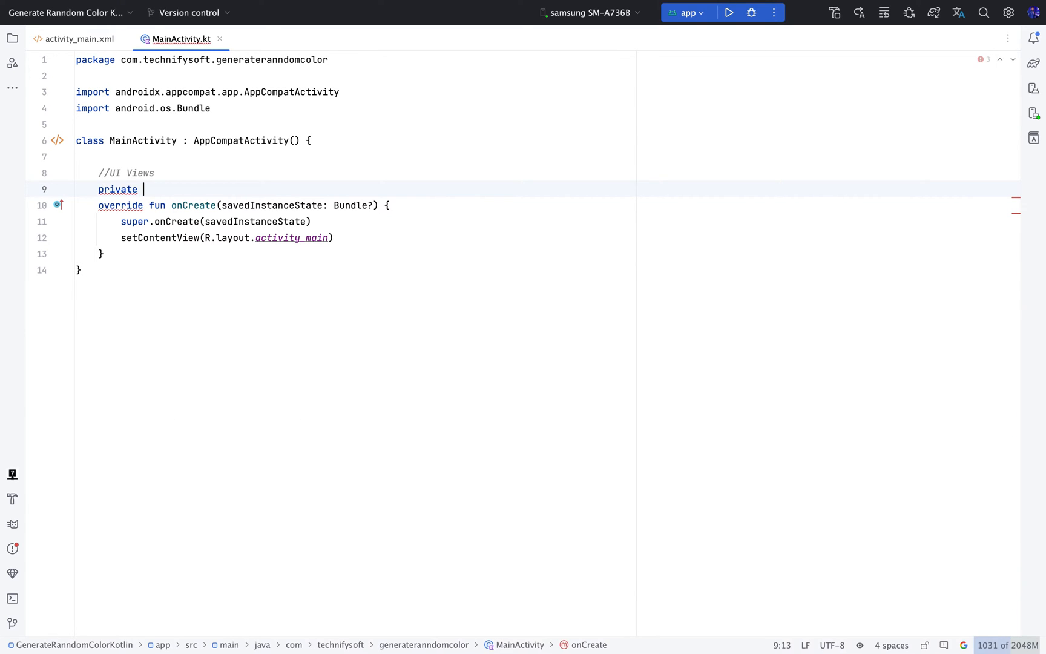
{"action": "type", "text": "lateinit var"}
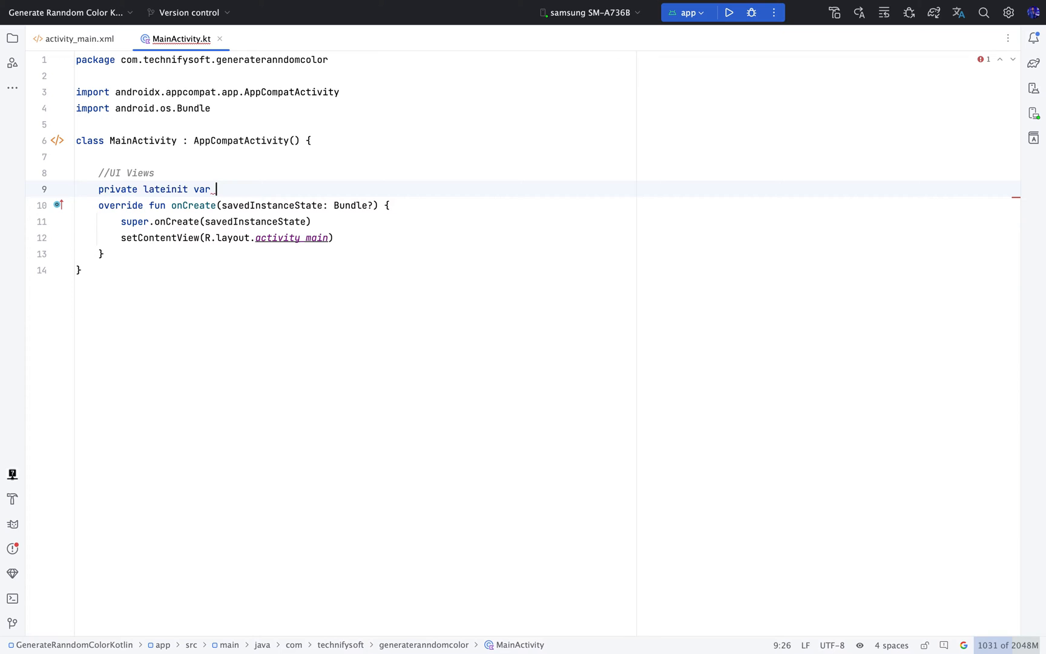
{"action": "type", "text": "generated"}
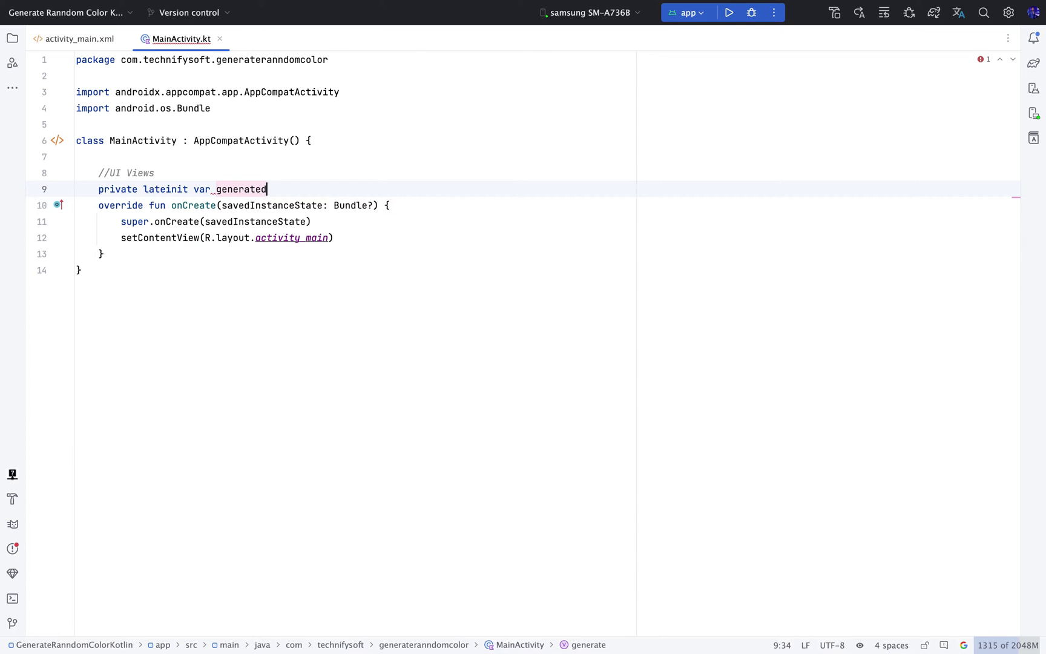
{"action": "type", "text": "Color"}
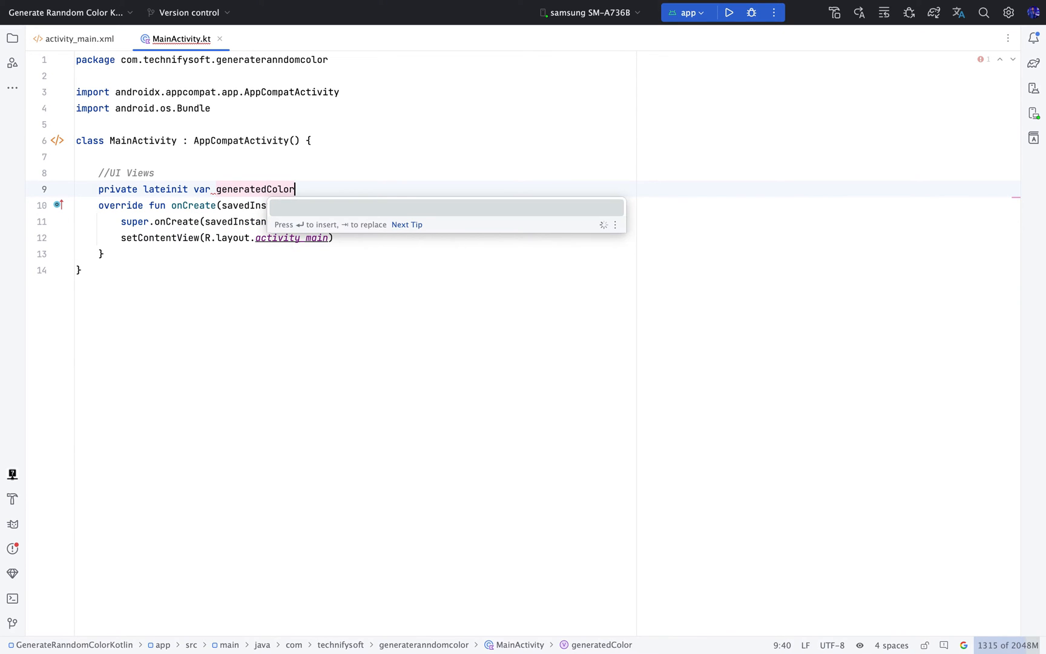
{"action": "type", "text": "View:"}
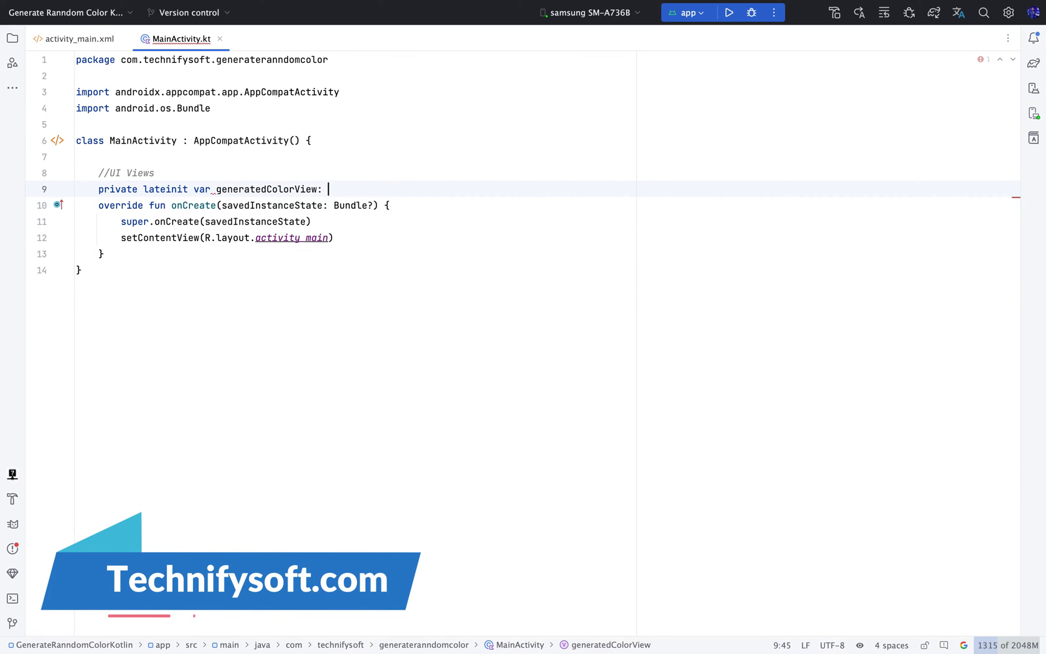
{"action": "type", "text": "View"}
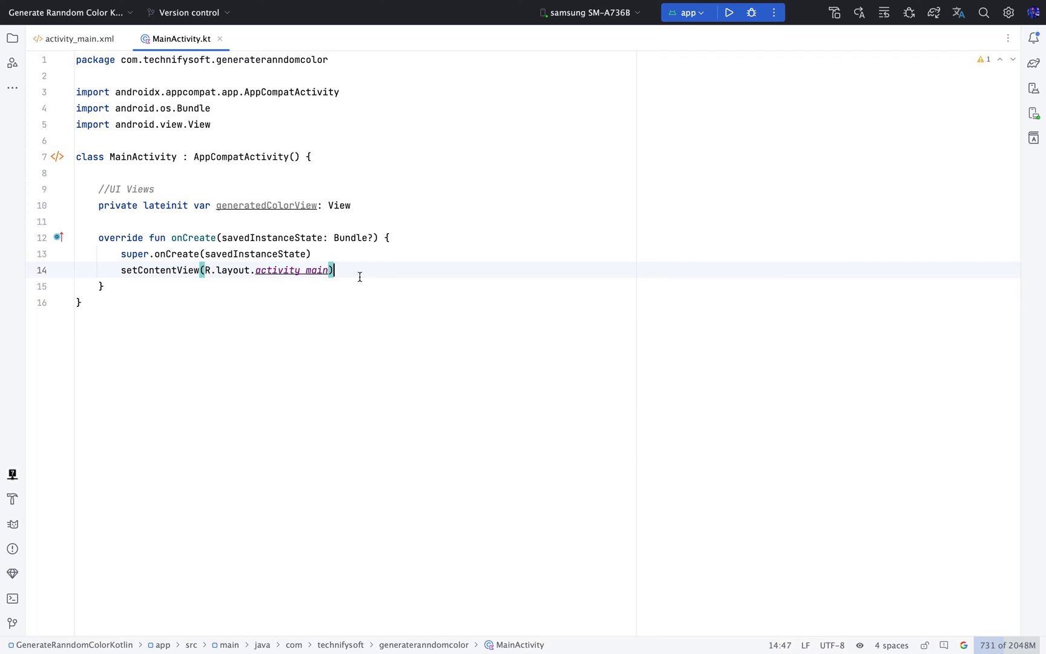
{"action": "key", "text": "enter"}
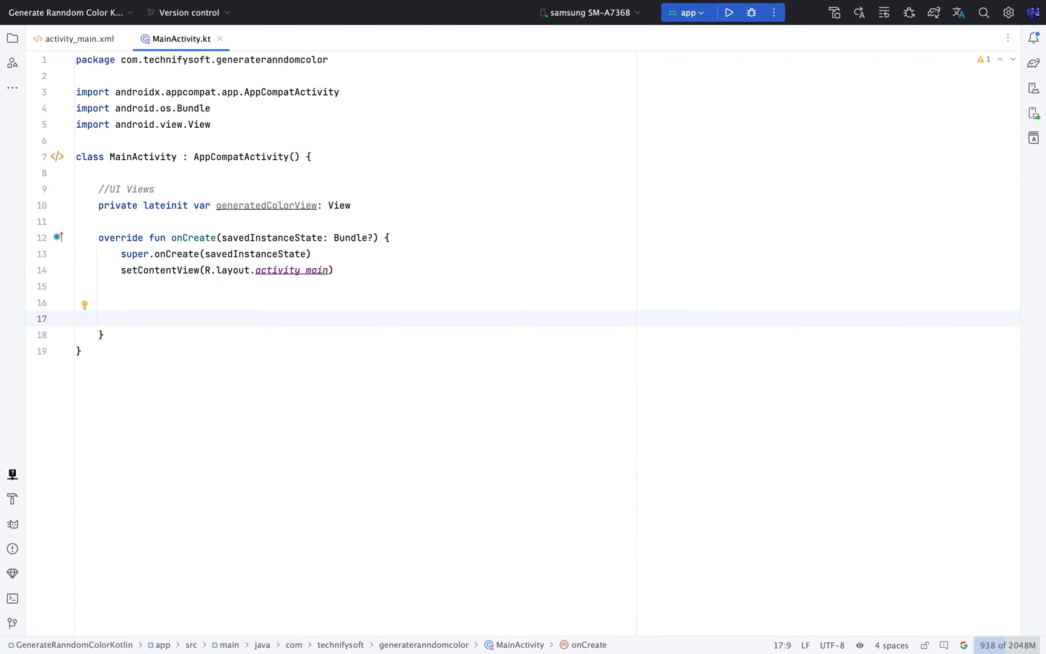
{"action": "type", "text": "ge"}
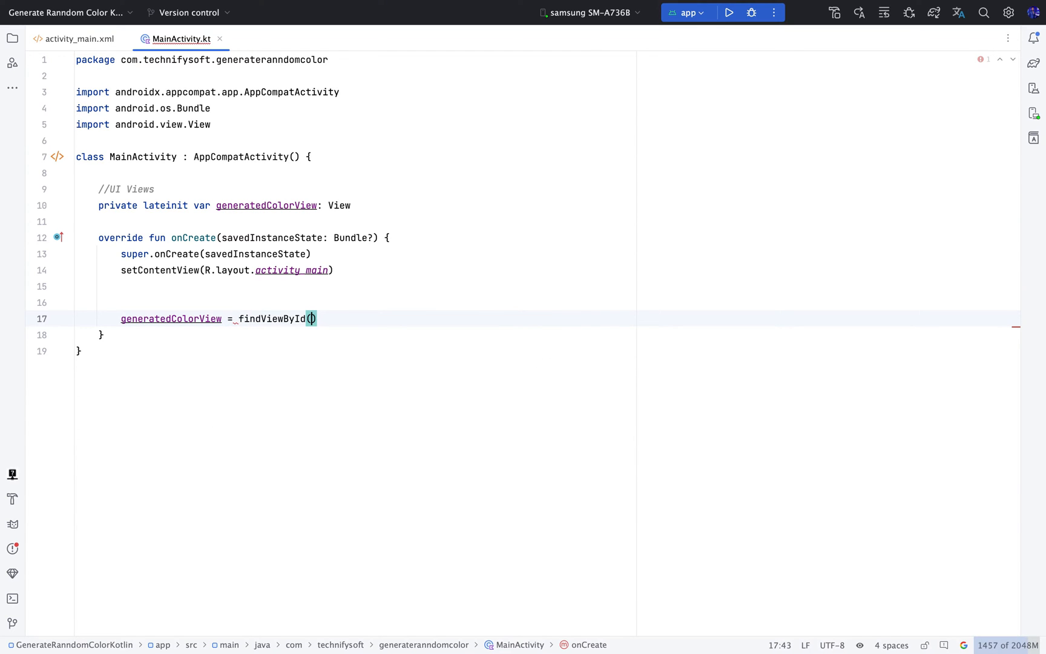
{"action": "type", "text": "R.id.generatedColorView"}
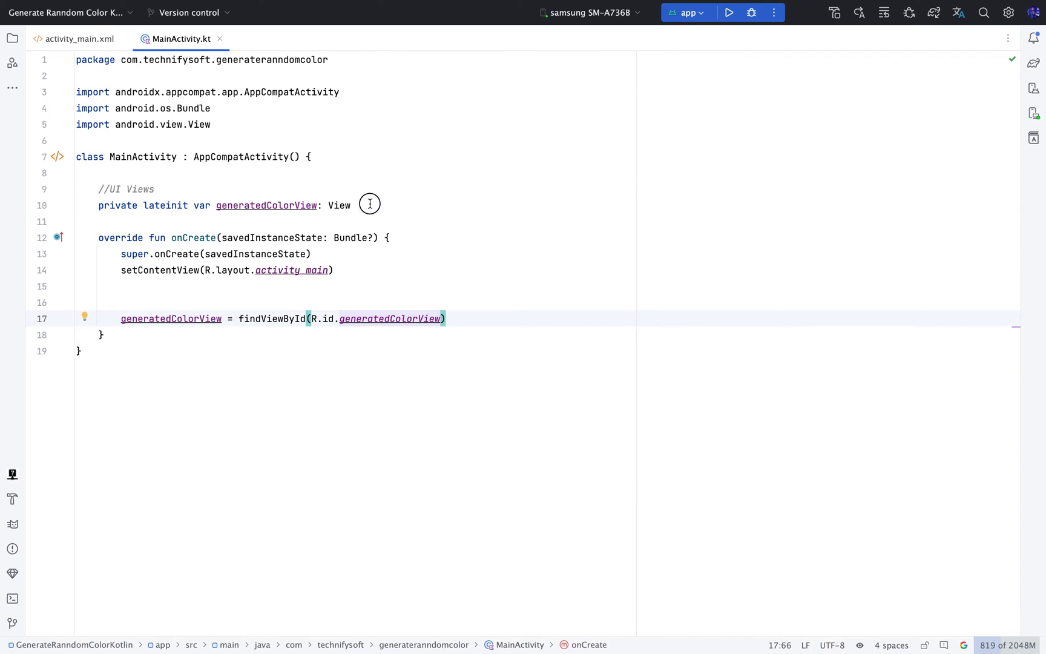
- Declare a lateinit MaterialButton generateColorBtn and bind it with findViewById in onCreate
{"action": "type", "text": "private lateinit var"}
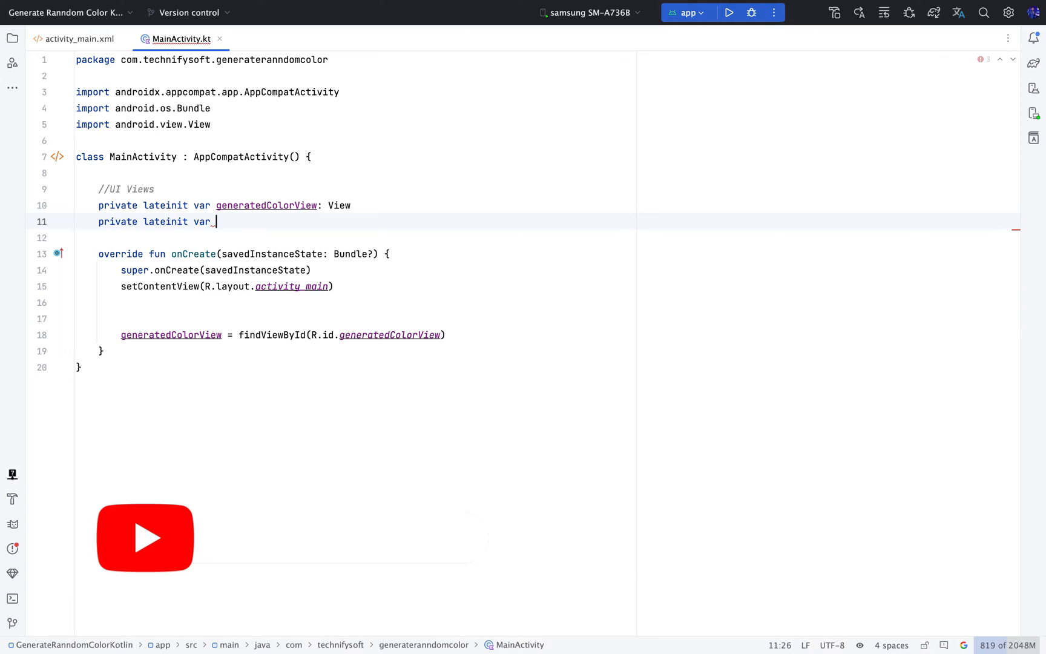
{"action": "type", "text": "gennnerate"}
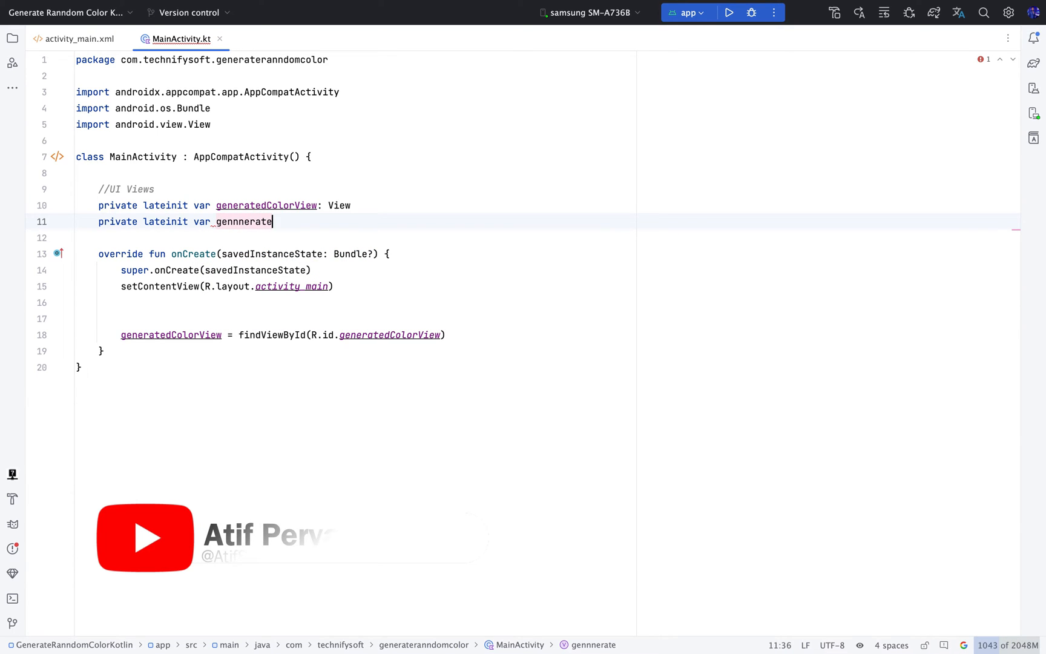
{"action": "type", "text": "ColorBtn: Ma"}
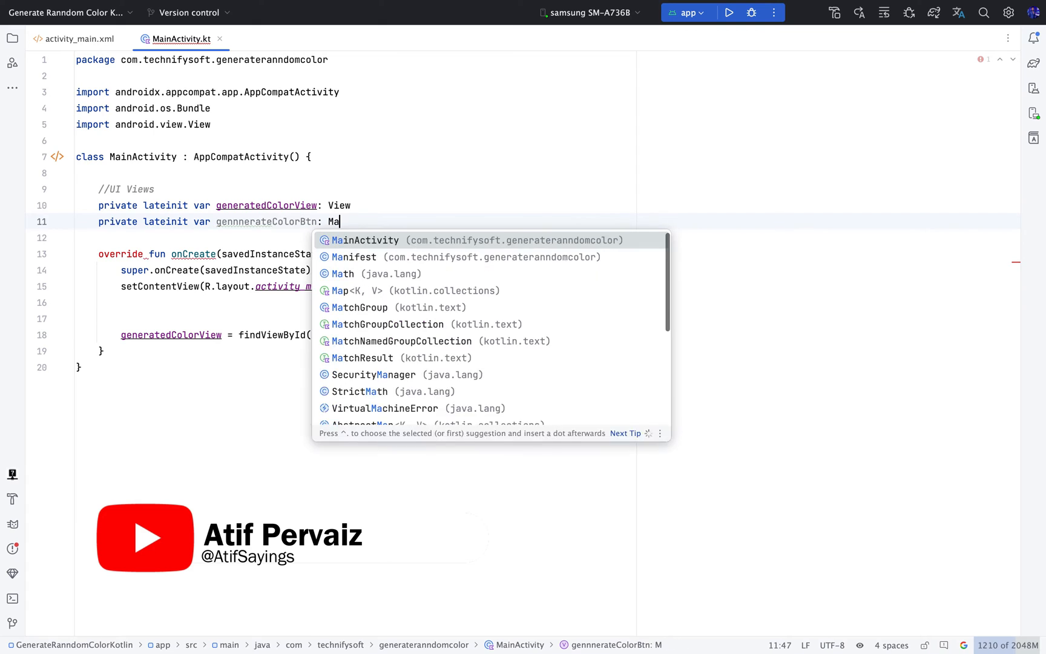
{"action": "type", "text": "terialButton"}
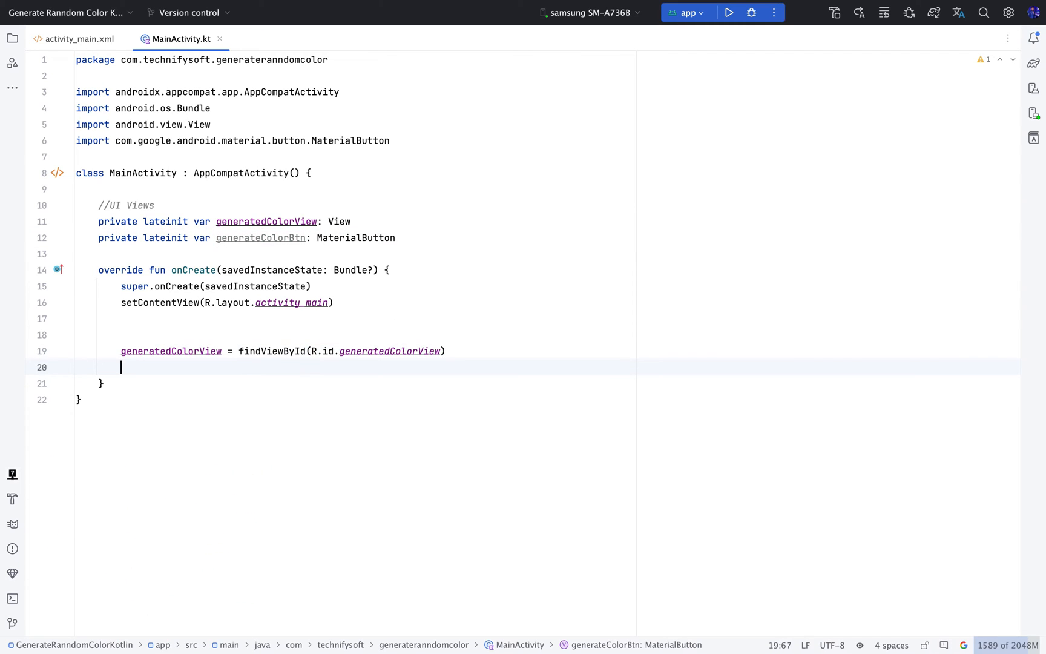
{"action": "type", "text": "generateColorBtn ="}
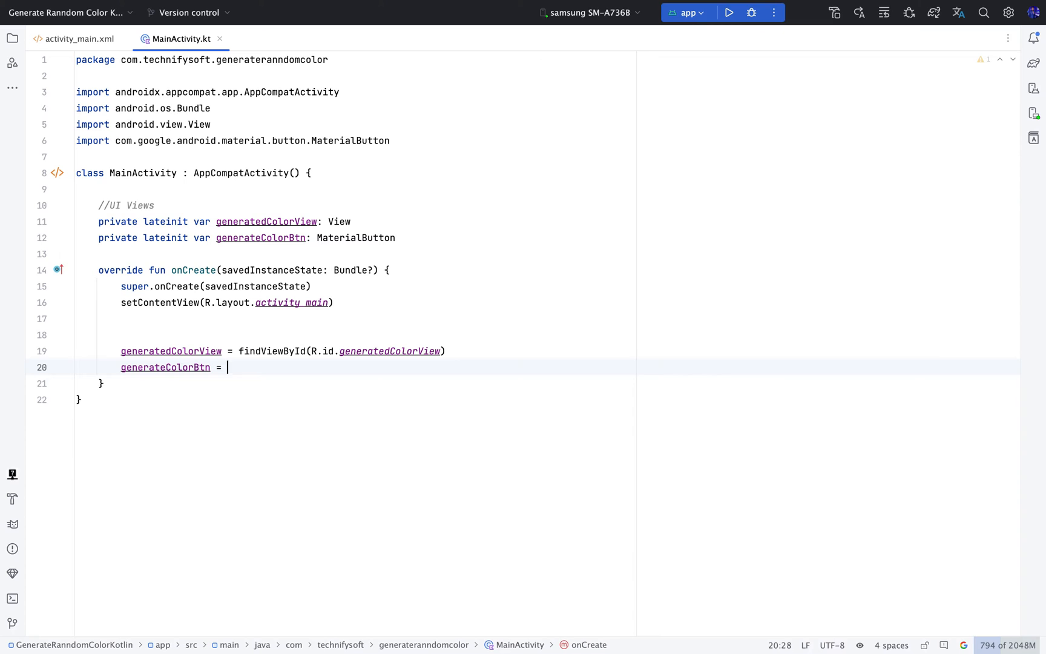
{"action": "type", "text": "findViewById(R."}
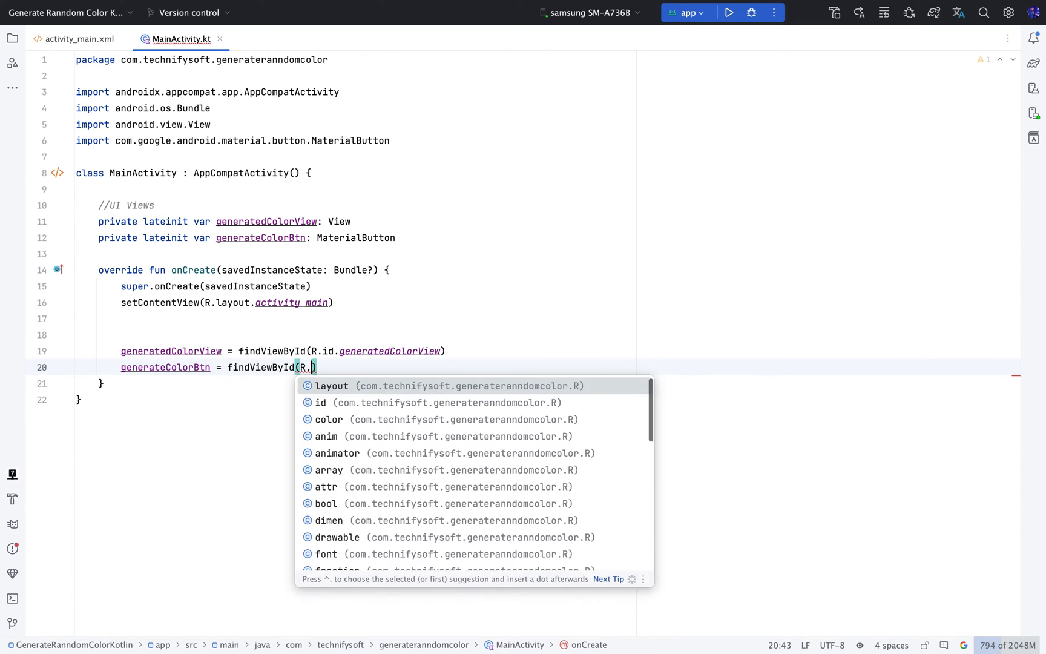
{"action": "type", "text": "id.geerateColorBt"}
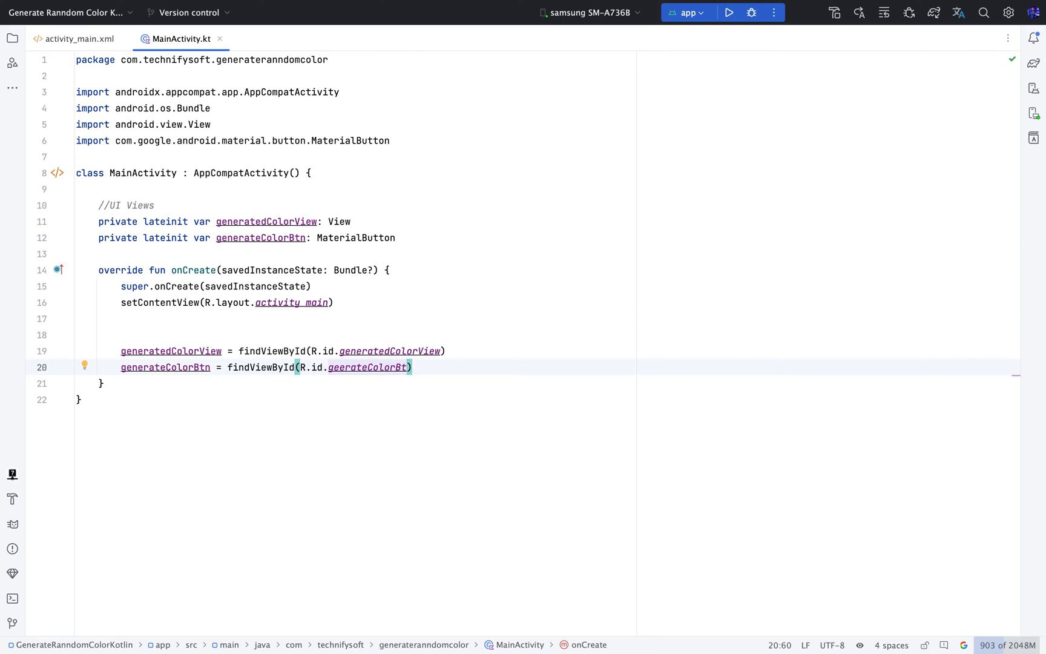
{"action": "left_click", "coordinate": [80, 39]}
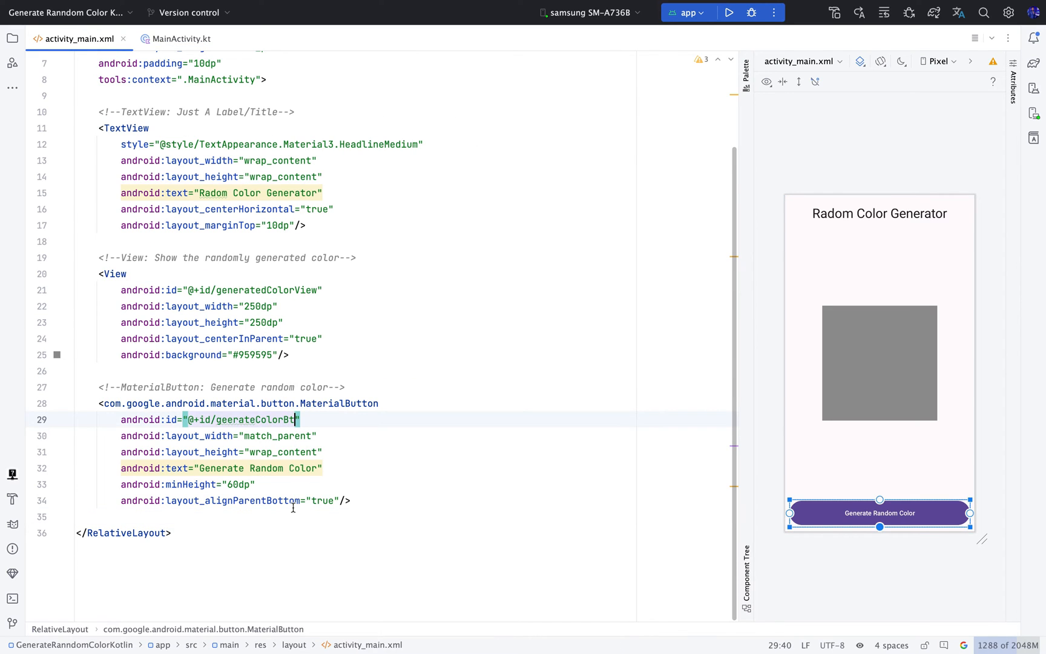
{"action": "mouse_move", "coordinate": [295, 442]}
{"action": "type", "text": "n"}
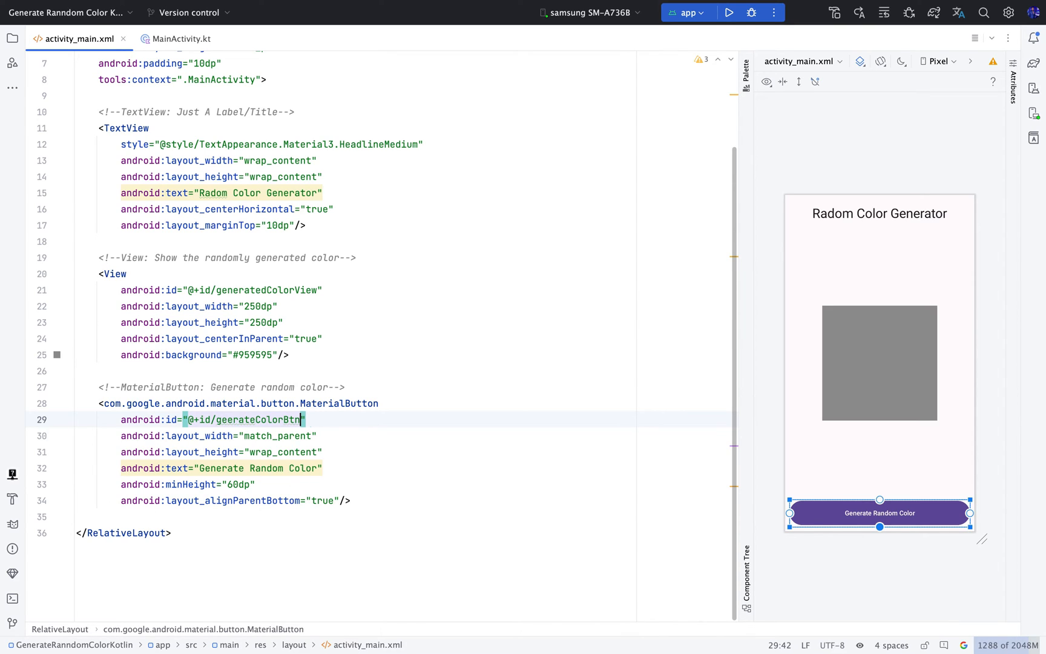
- Return to MainActivity.kt to confirm the button binding references the renamed geerateColorBtn id
{"action": "left_click", "coordinate": [182, 38]}
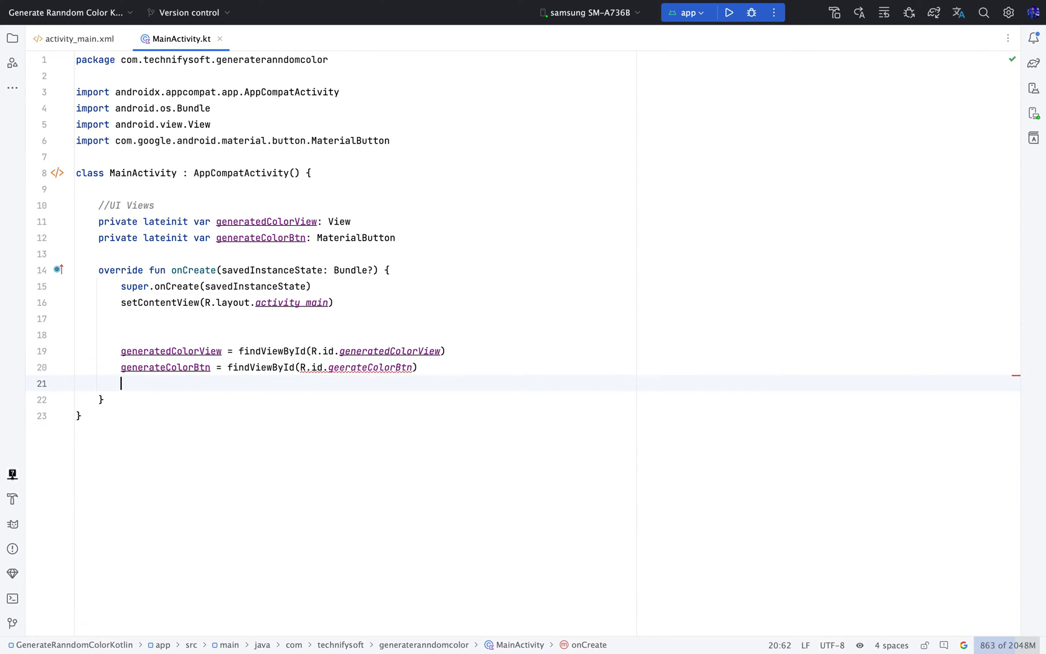
- Add an empty setOnClickListener on generateColorBtn and a private fun generateRandomColor() below onCreate
{"action": "type", "text": "generateColorBtn.s"}
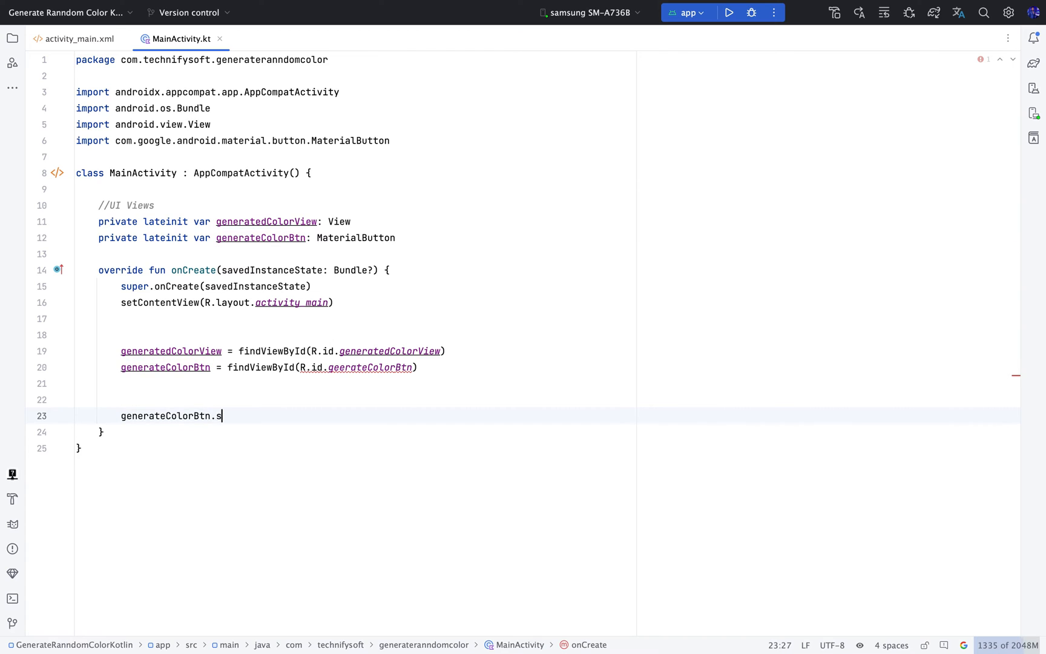
{"action": "type", "text": "etOnClickListener {"}
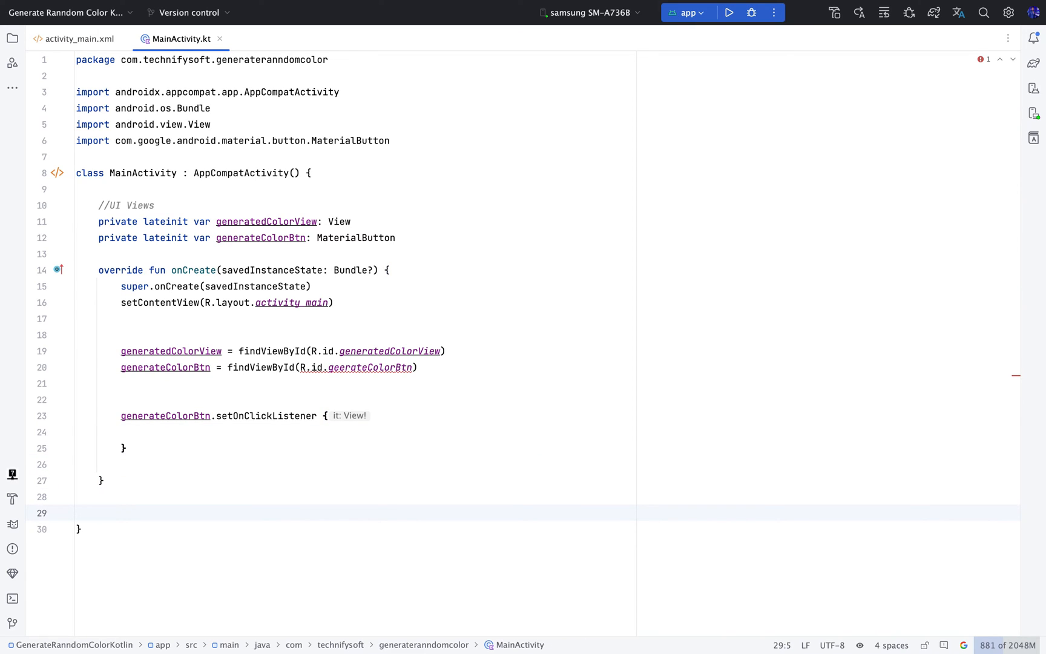
{"action": "type", "text": "private fun"}
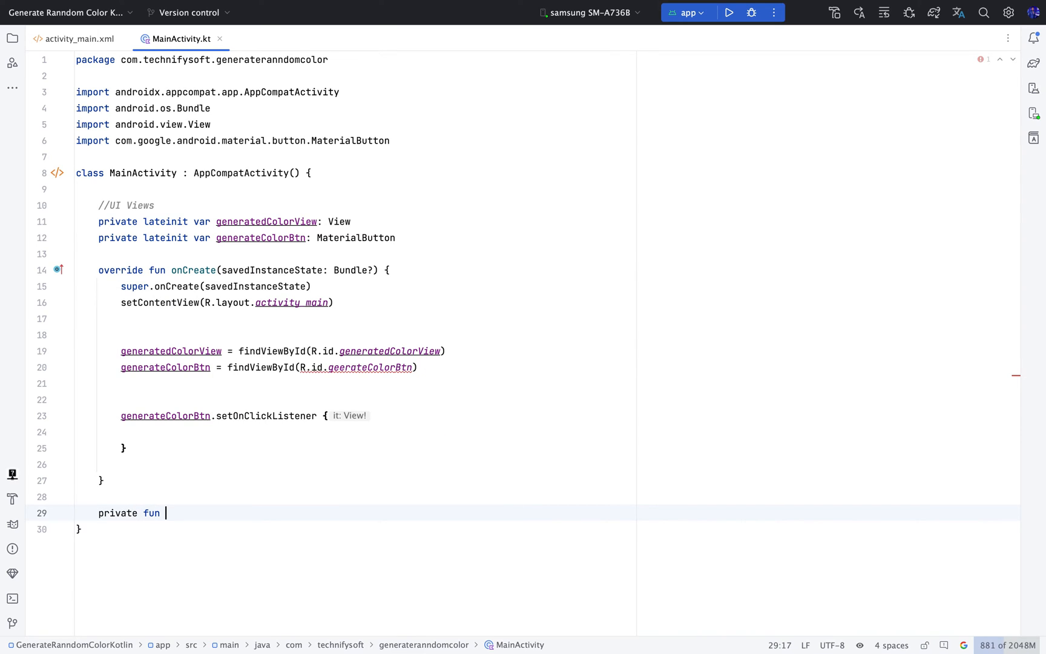
{"action": "type", "text": "gennerate"}
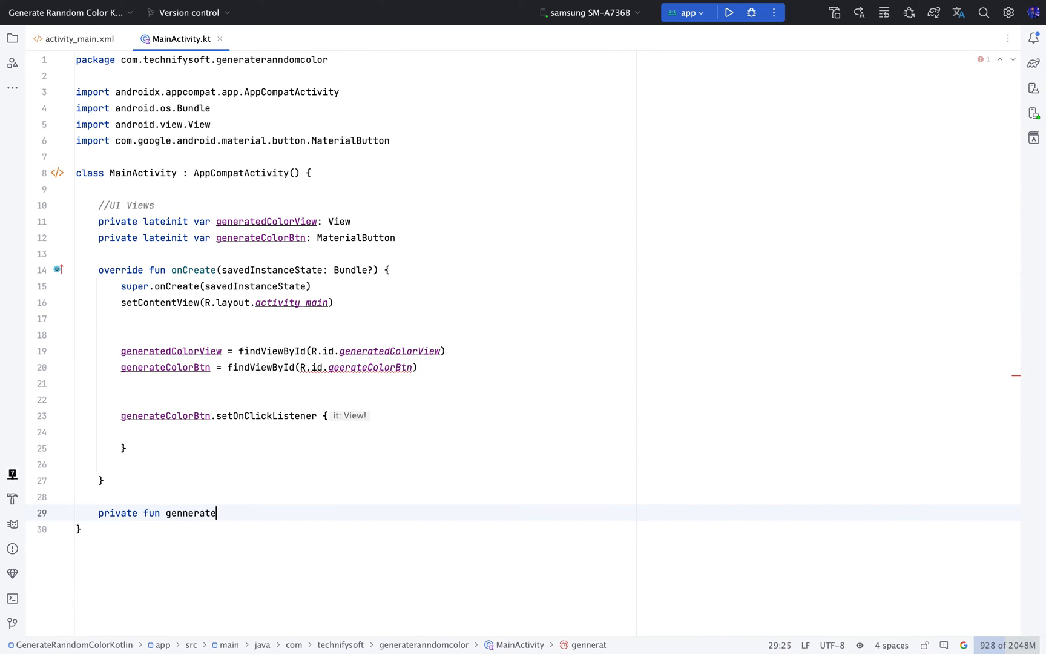
{"action": "type", "text": "Rando"}
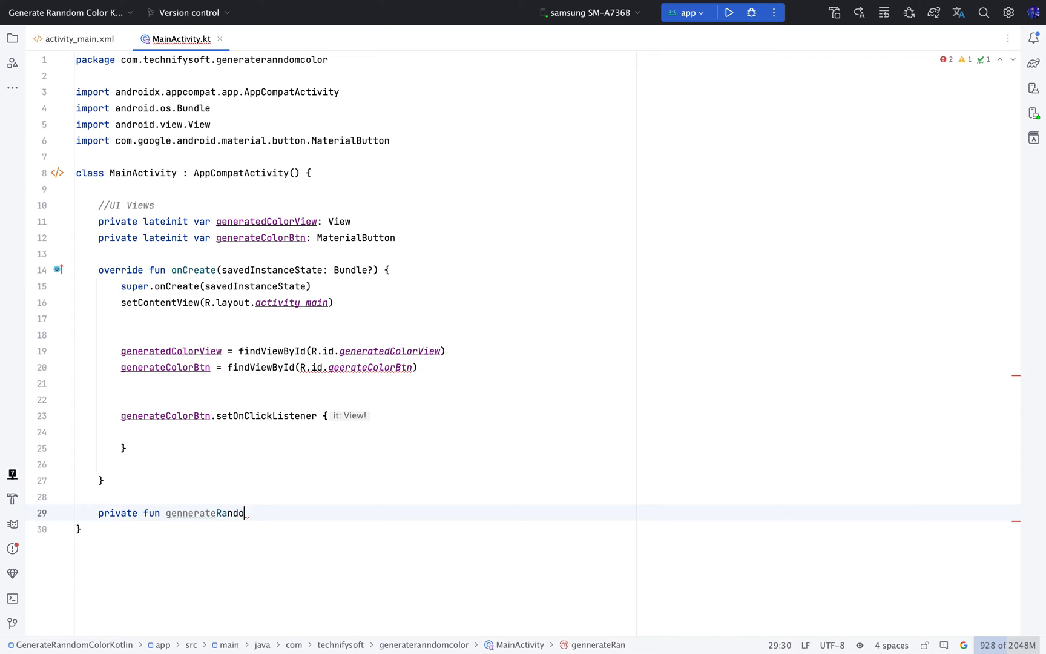
{"action": "type", "text": "mColor"}
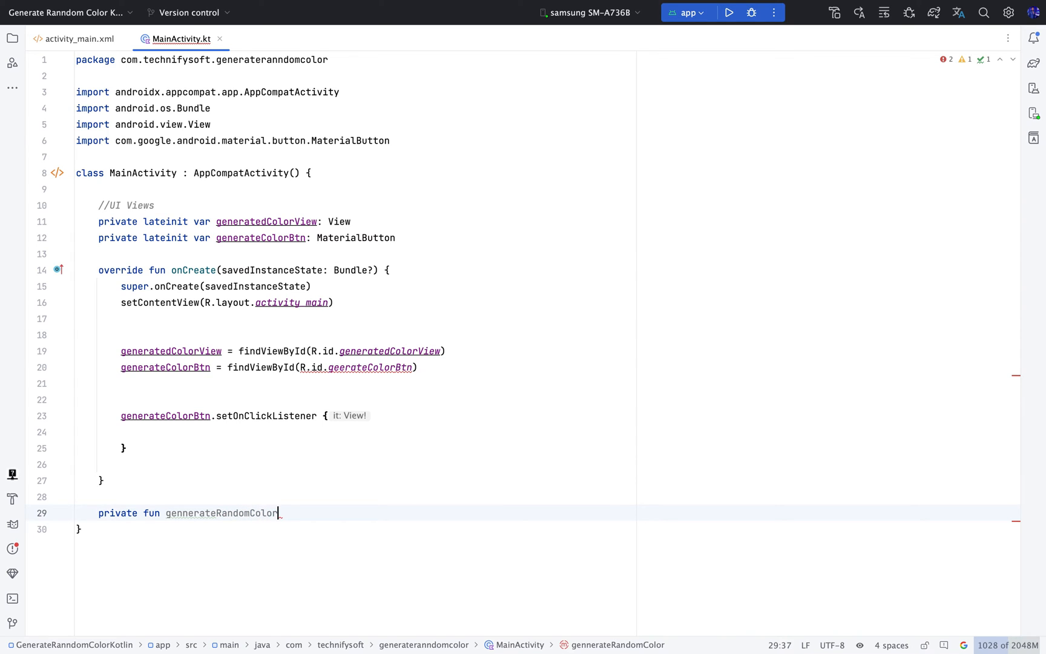
{"action": "type", "text": "(){"}
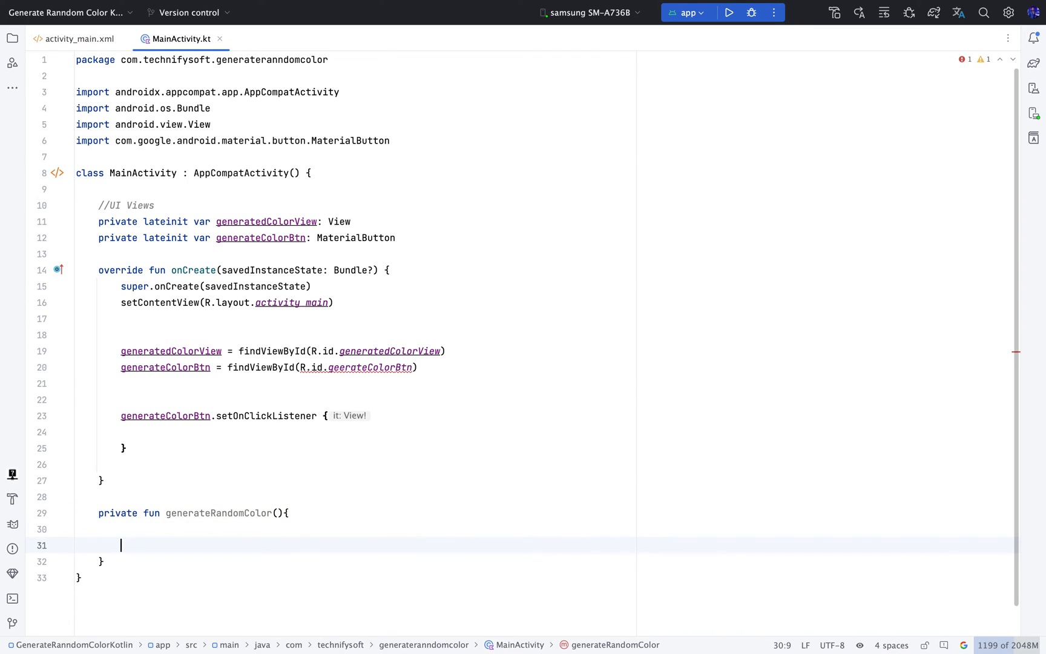
{"action": "type", "text": "val"}
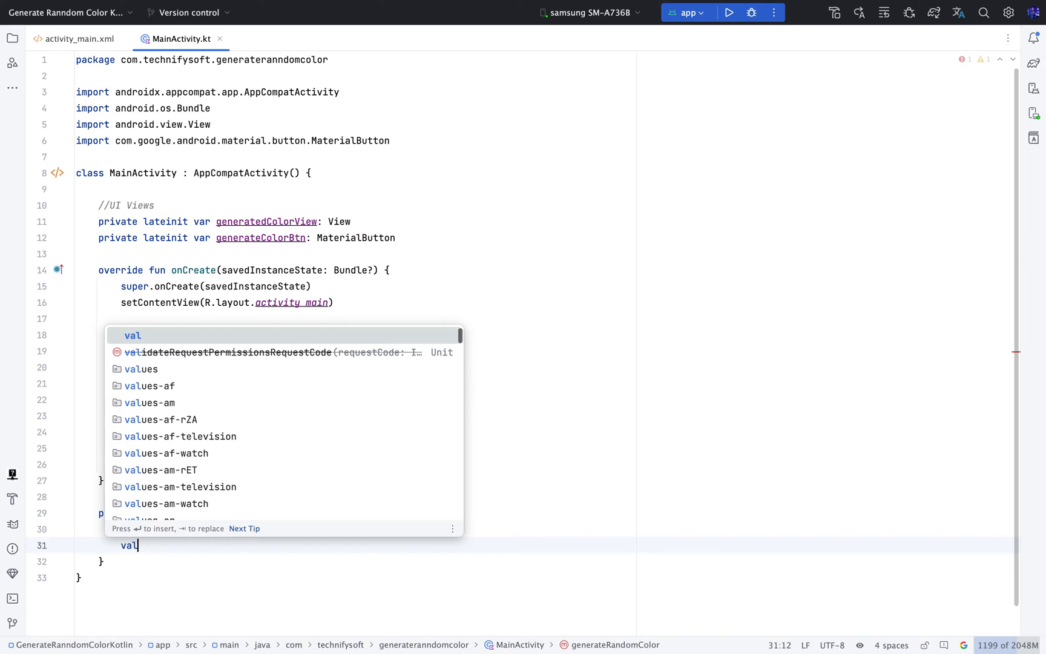
- Declare val color = Color.rgb with Random.nextInt(256) as the first channel, importing kotlin.random
{"action": "type", "text": "color = C"}
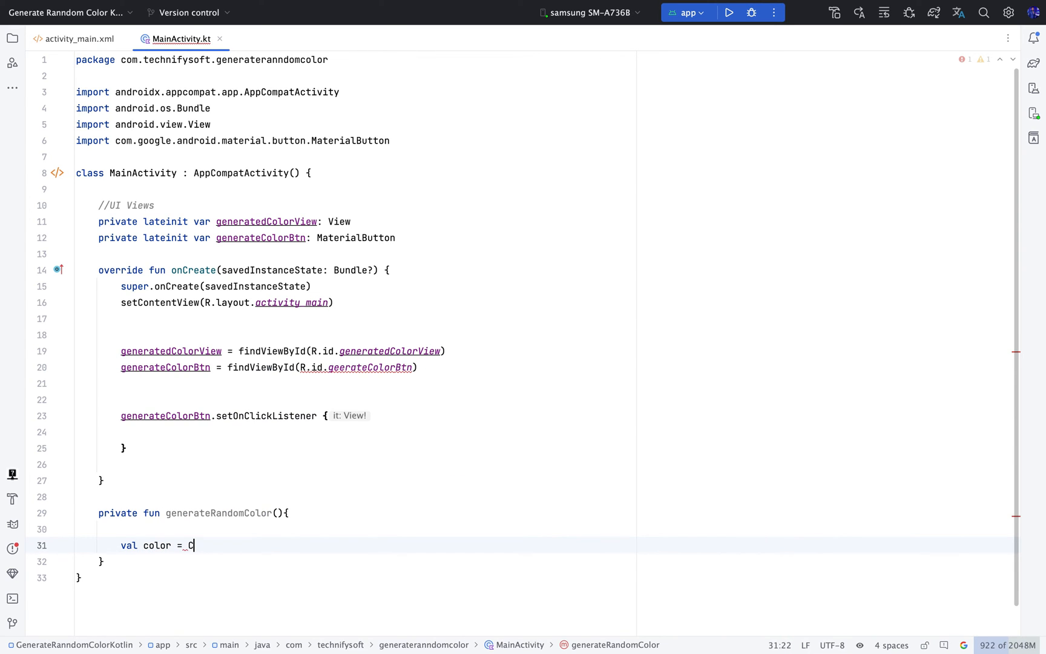
{"action": "type", "text": "olor.a"}
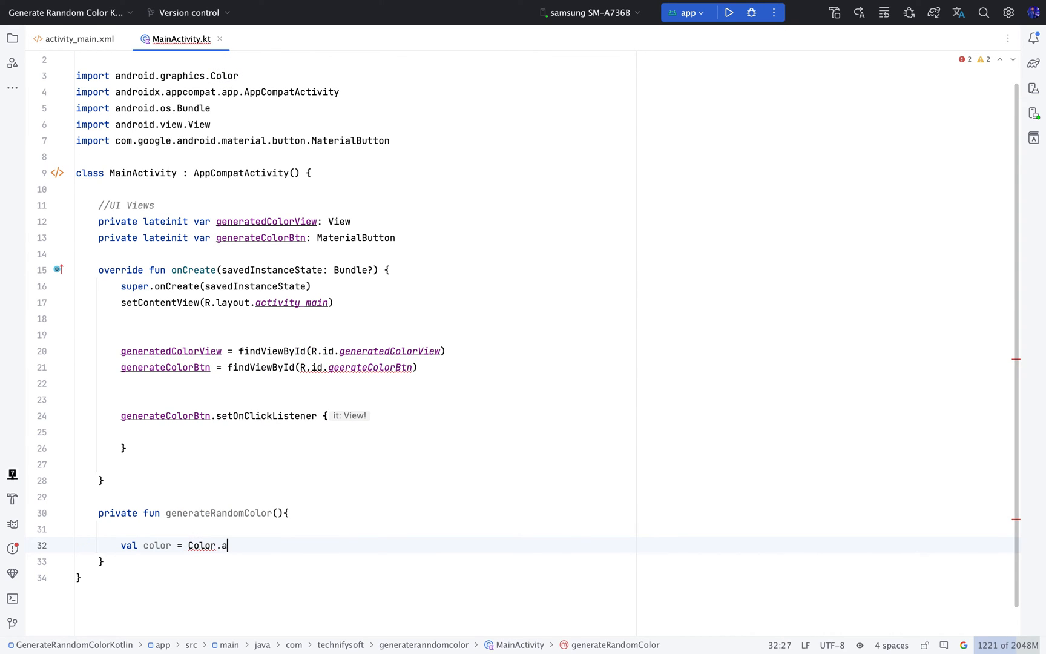
{"action": "type", "text": "r"}
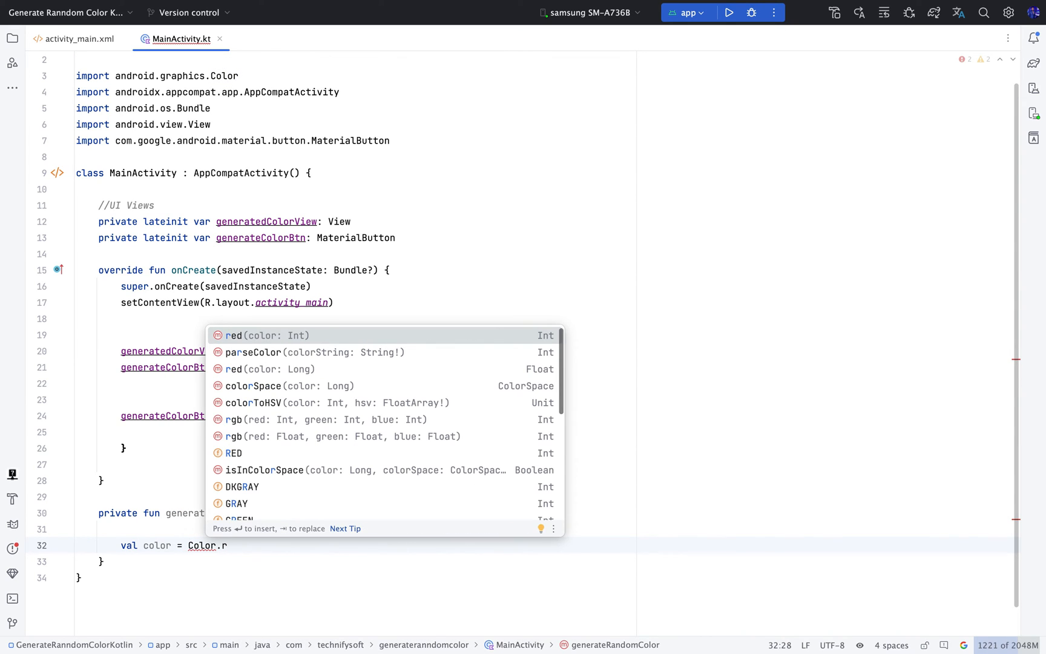
{"action": "type", "text": "gb"}
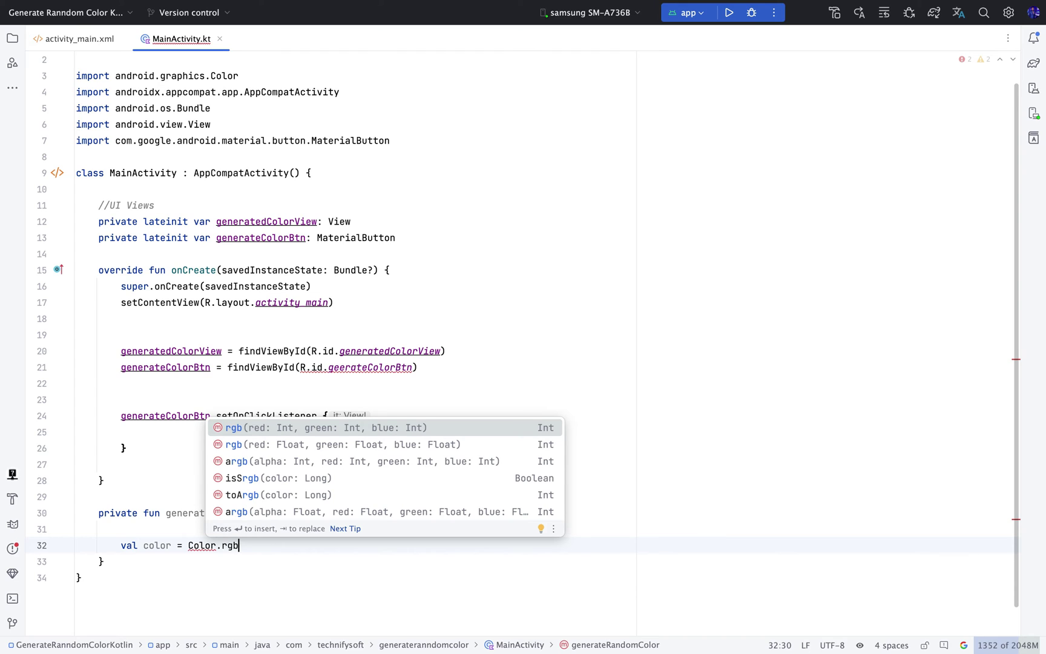
{"action": "type", "text": "(Rand"}
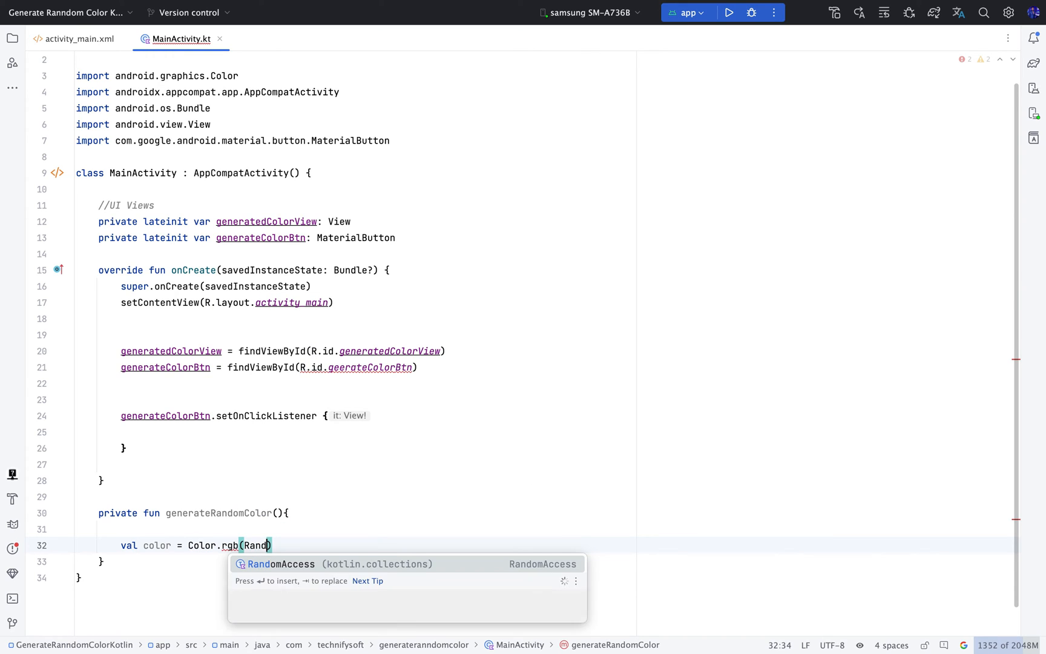
{"action": "type", "text": "om.nextInt(256"}
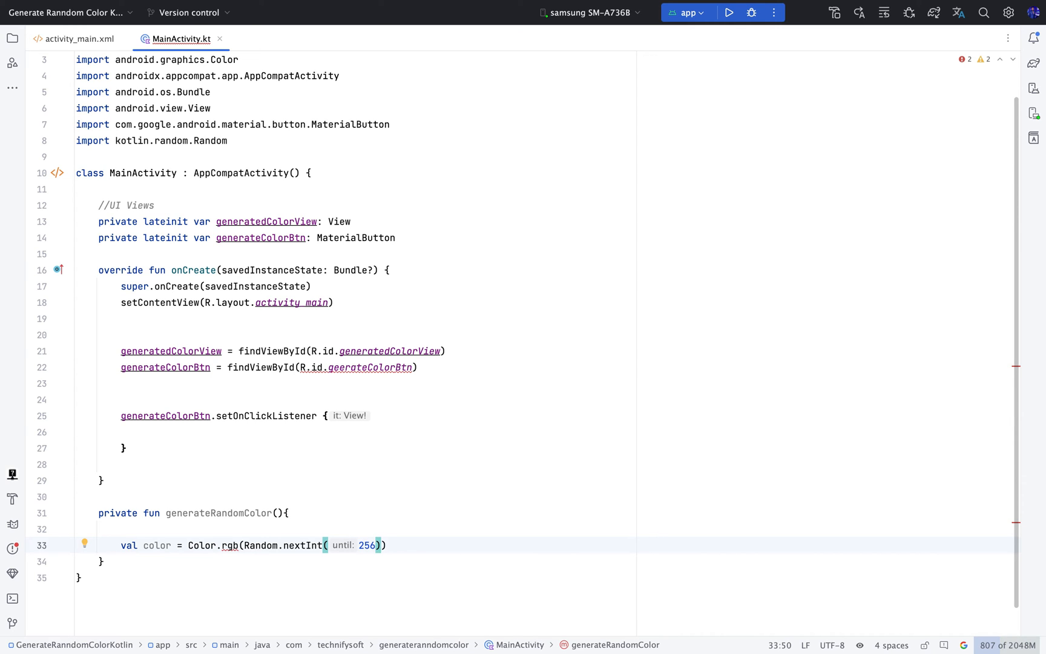
{"action": "type", "text": ","}
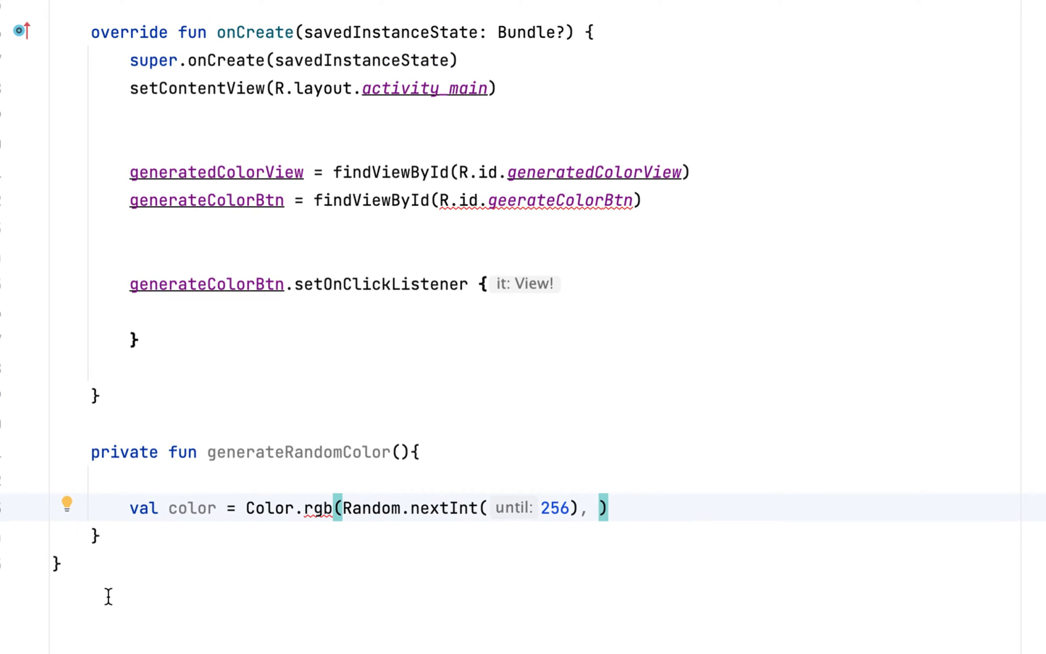
- Fill the second channel with Random.nextInt(256) and a Random(256) third argument
{"action": "type", "text": "Random."}
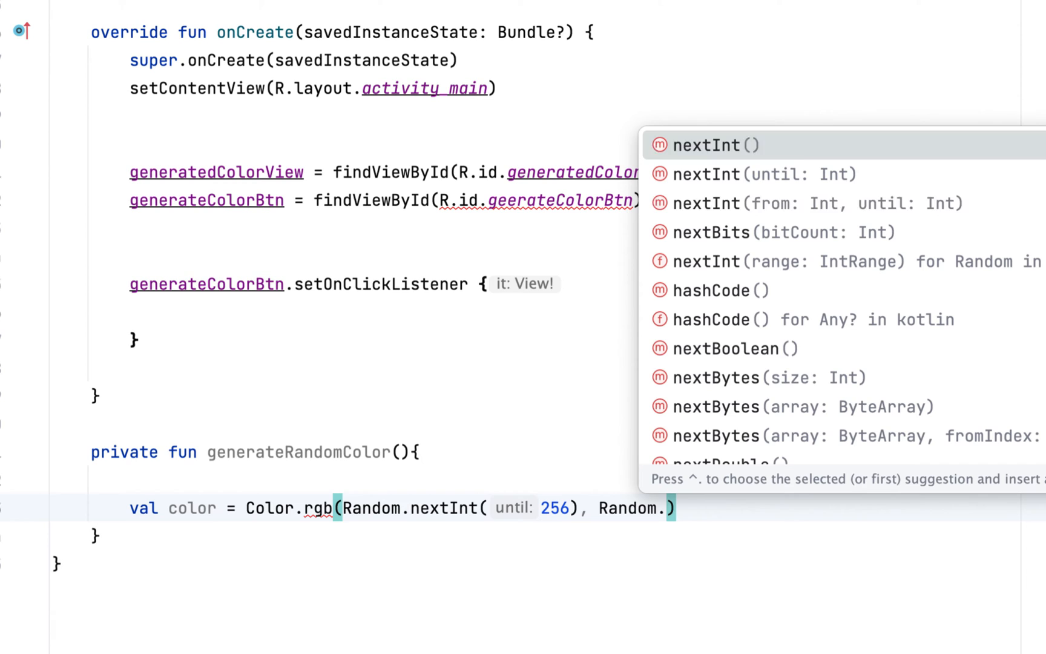
{"action": "left_click", "coordinate": [712, 145]}
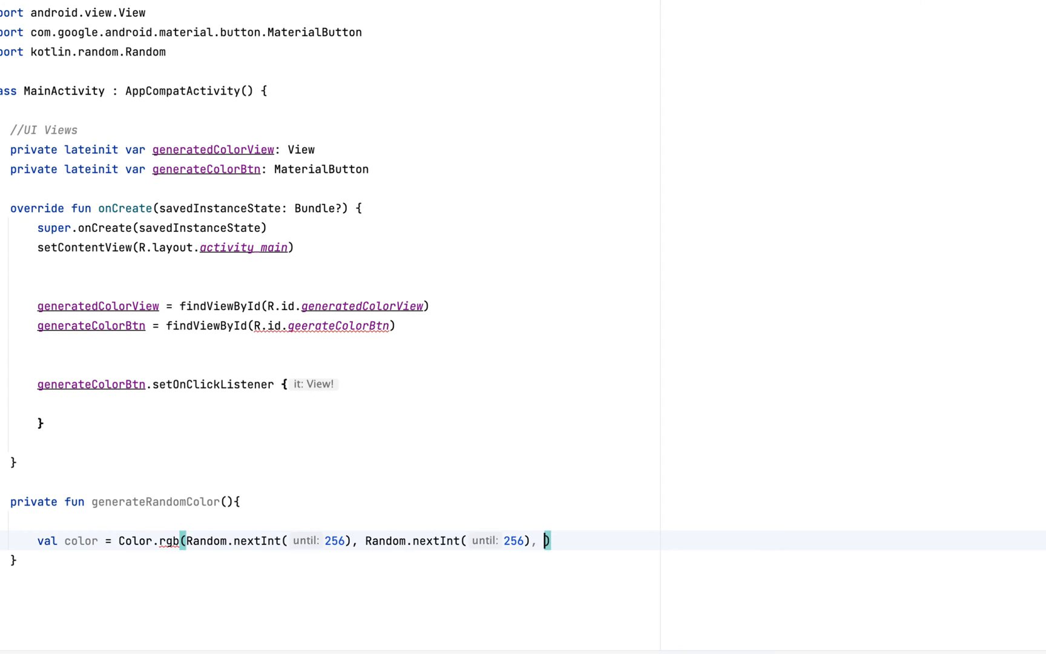
{"action": "type", "text": "Rad"}
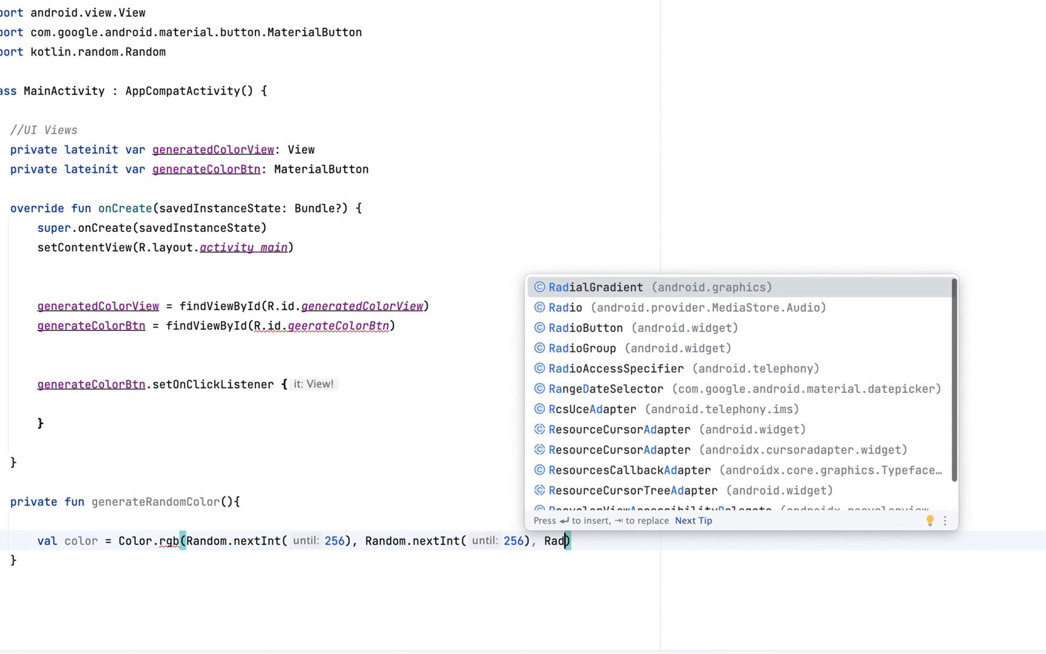
{"action": "type", "text": "om(256"}
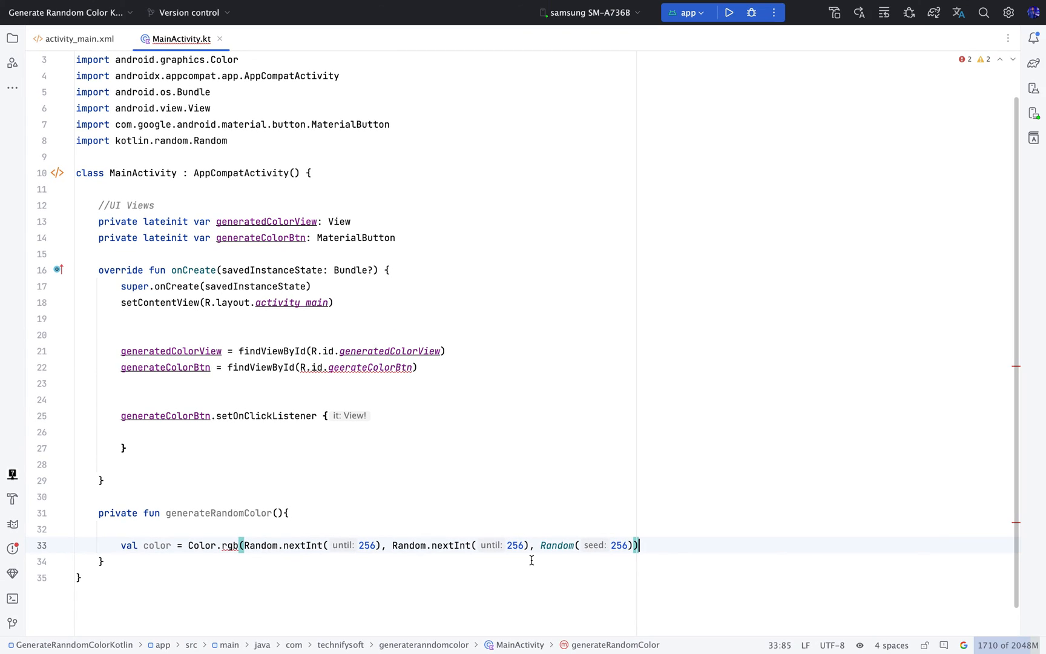
- Fix the third channel to Random.nextInt(256) and set generatedColorView's background to the color
{"action": "key", "text": "enter"}
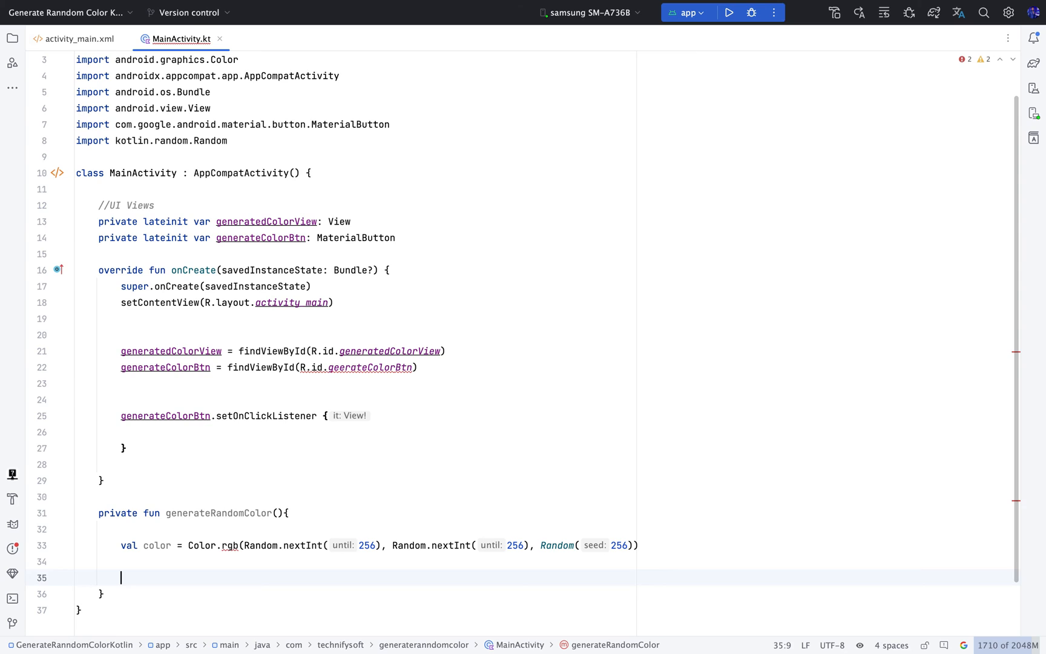
{"action": "scroll", "scroll_direction": "up", "scroll_amount": 3}
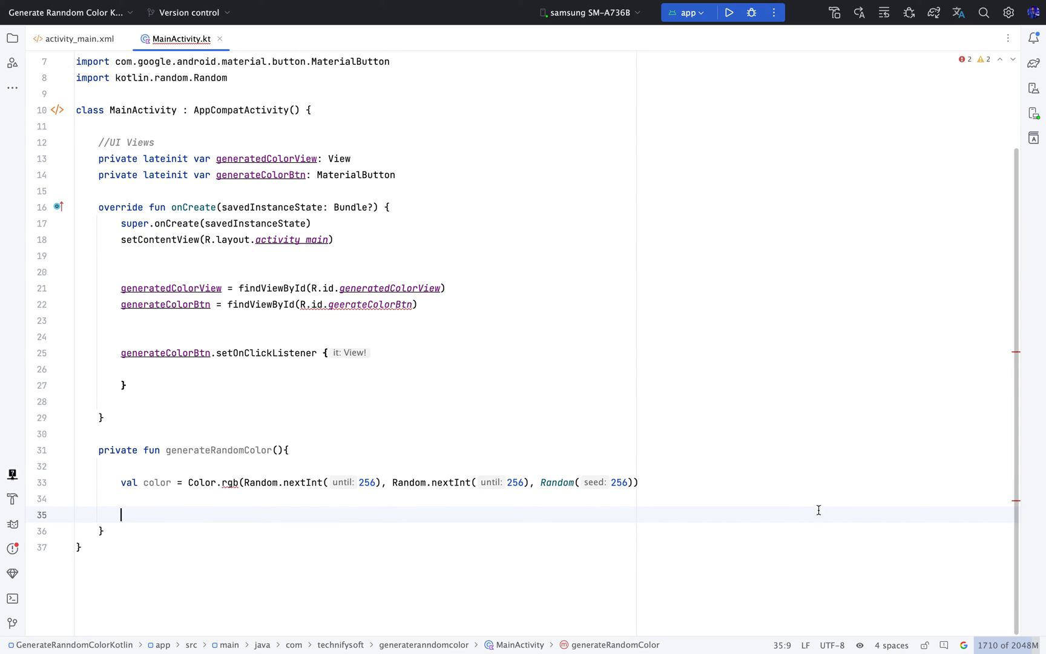
{"action": "left_click", "coordinate": [582, 482]}
{"action": "type", "text": ".nextInt"}
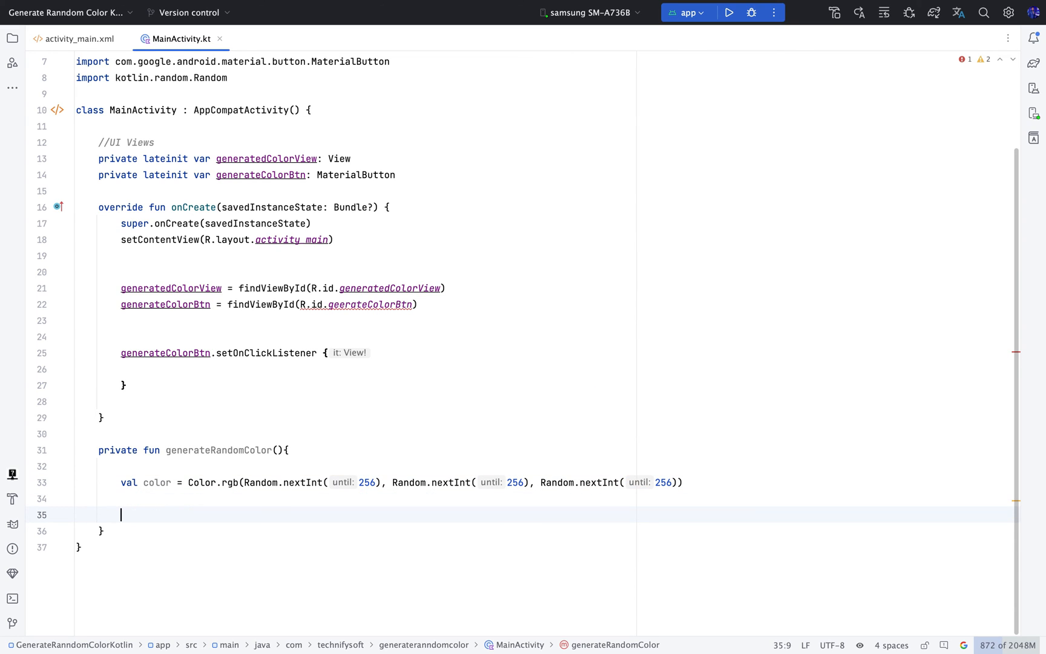
{"action": "type", "text": "generatedColorView.setBackgroundColor("}
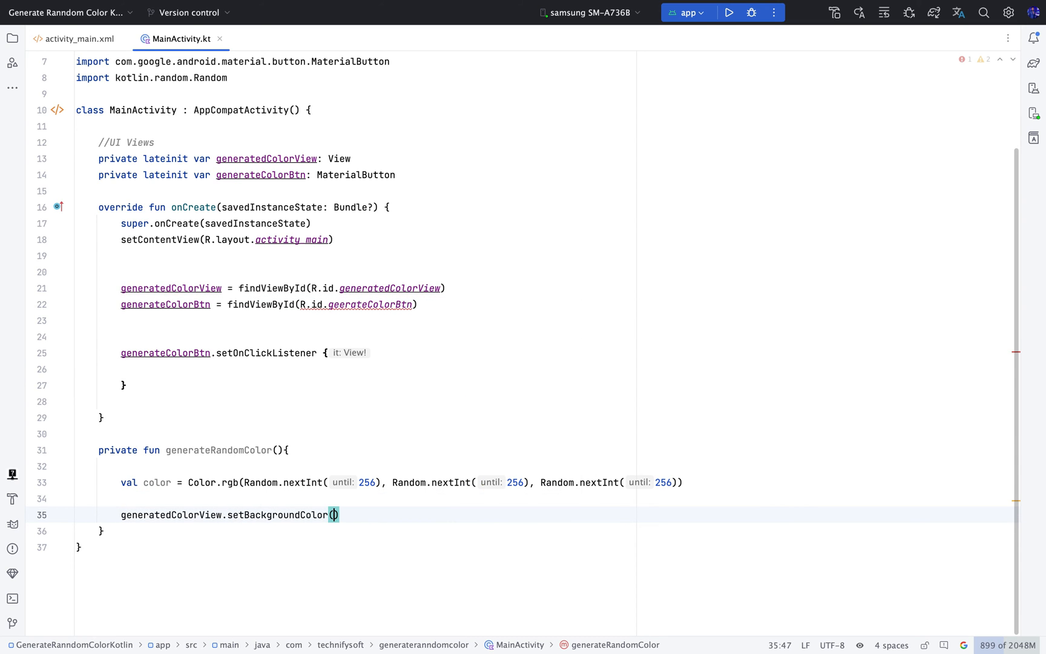
{"action": "type", "text": "color"}
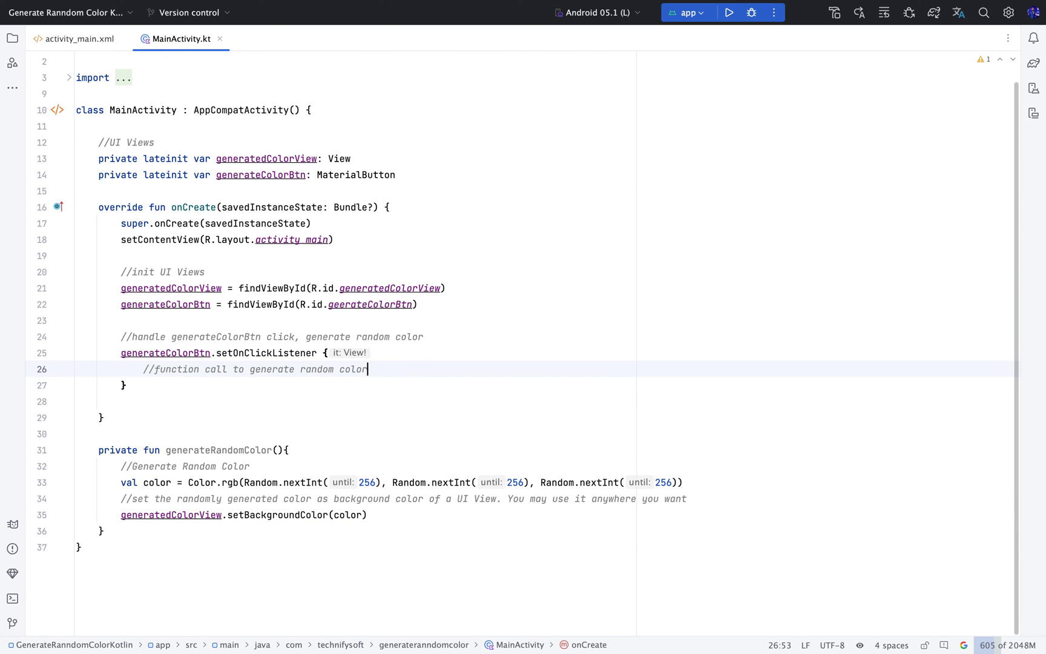
- Call generateRandomColor() from the button's click listener, with explanatory comments
{"action": "type", "text": "genne"}
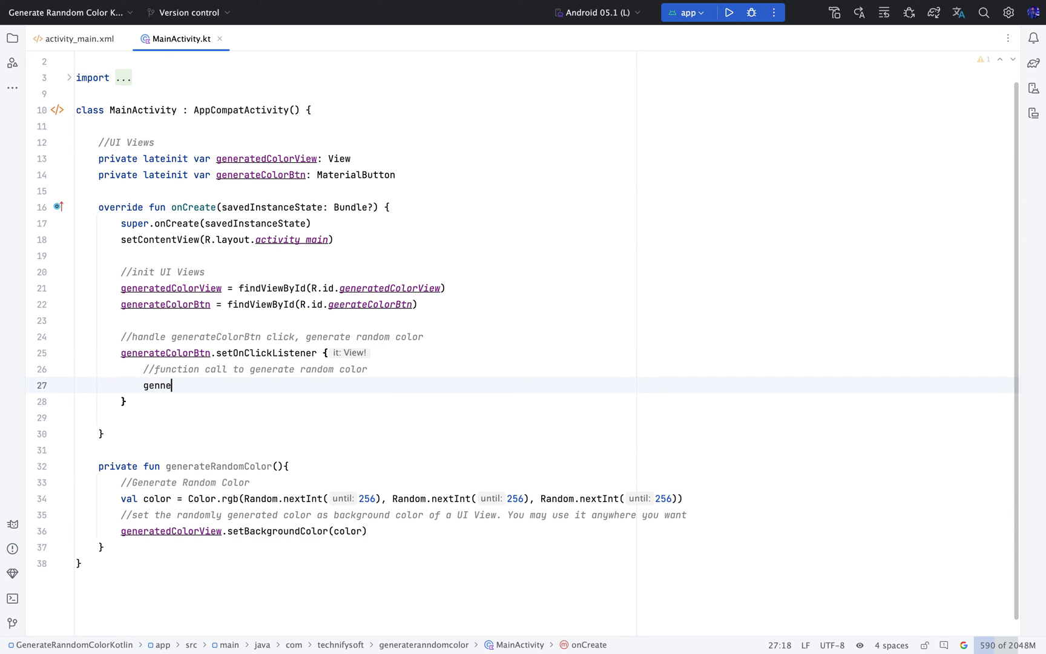
{"action": "key", "text": "Backspace"}
{"action": "type", "text": "erateRandomColor()"}
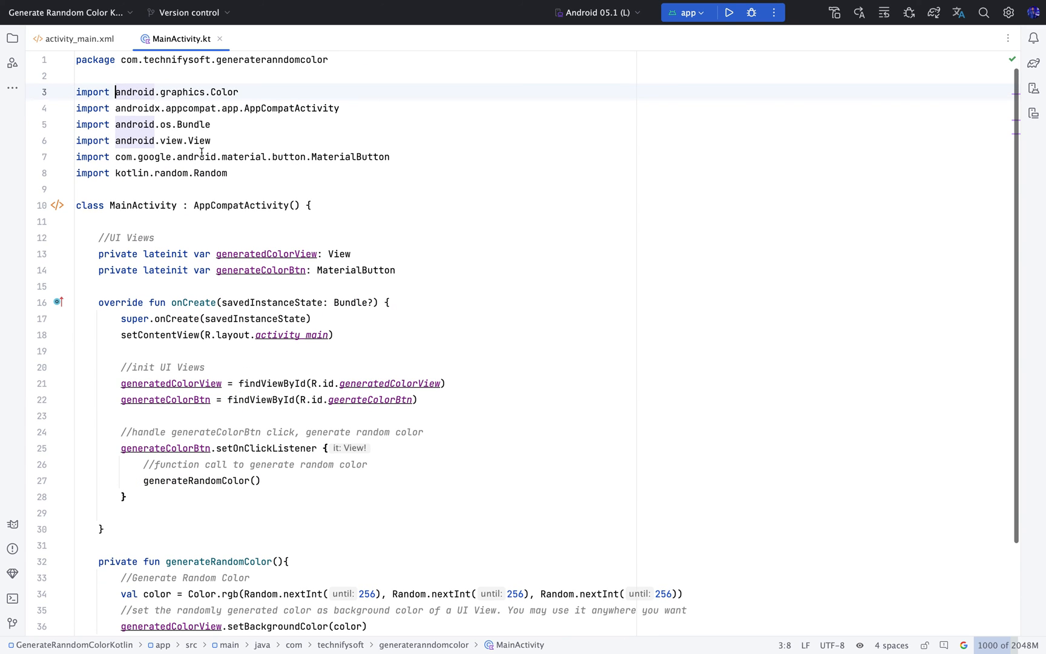
- Run the app on the Samsung phone and view it in the Running Devices mirror
{"action": "scroll", "scroll_direction": "down", "scroll_amount": 3}
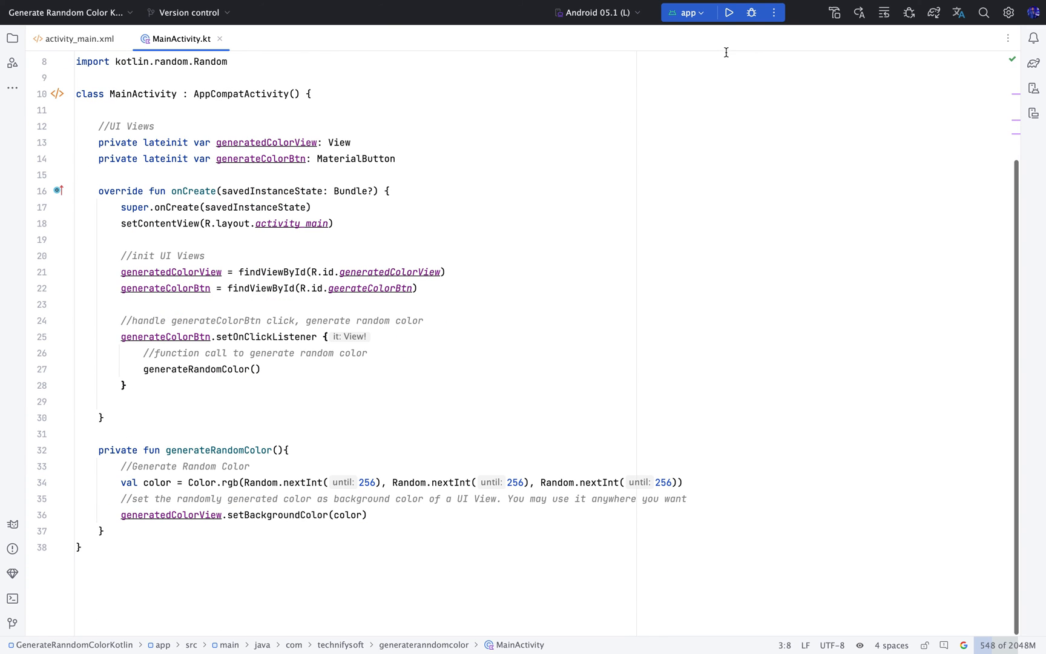
{"action": "left_click", "coordinate": [729, 12]}
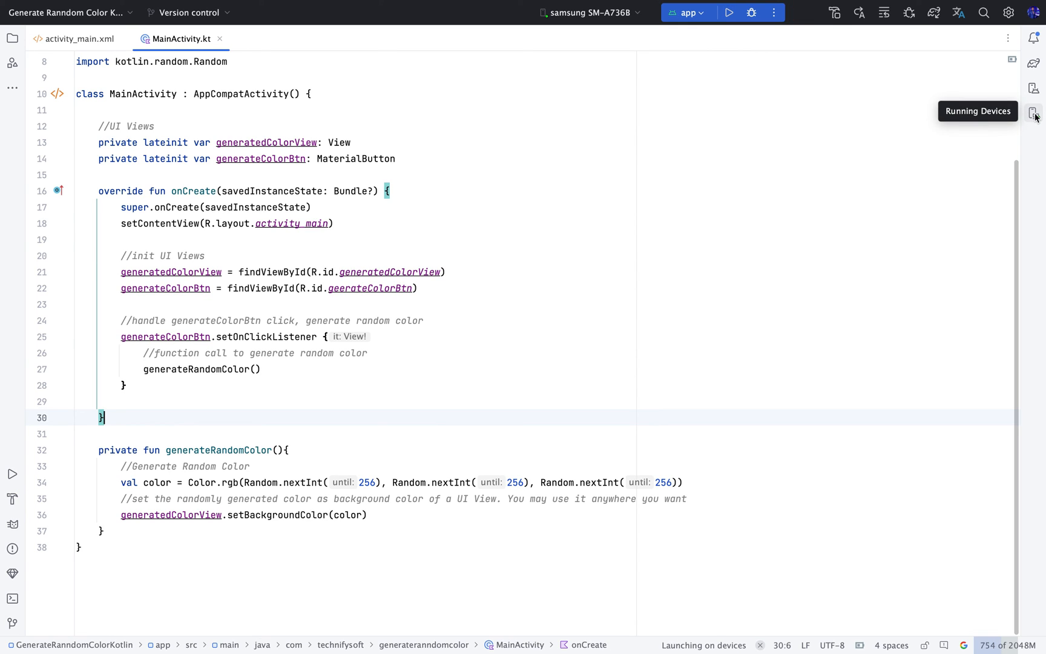
{"action": "left_click", "coordinate": [1035, 112]}
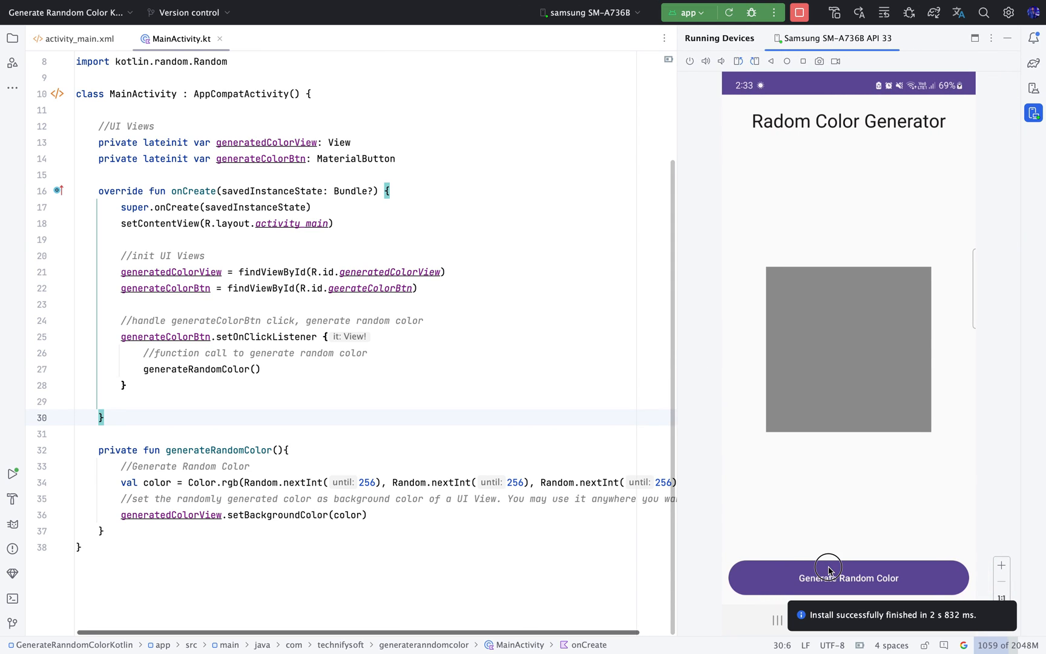
- Tap Generate Random Color four times, cycling the square from grey through purple to lime green
{"action": "left_click", "coordinate": [848, 578]}
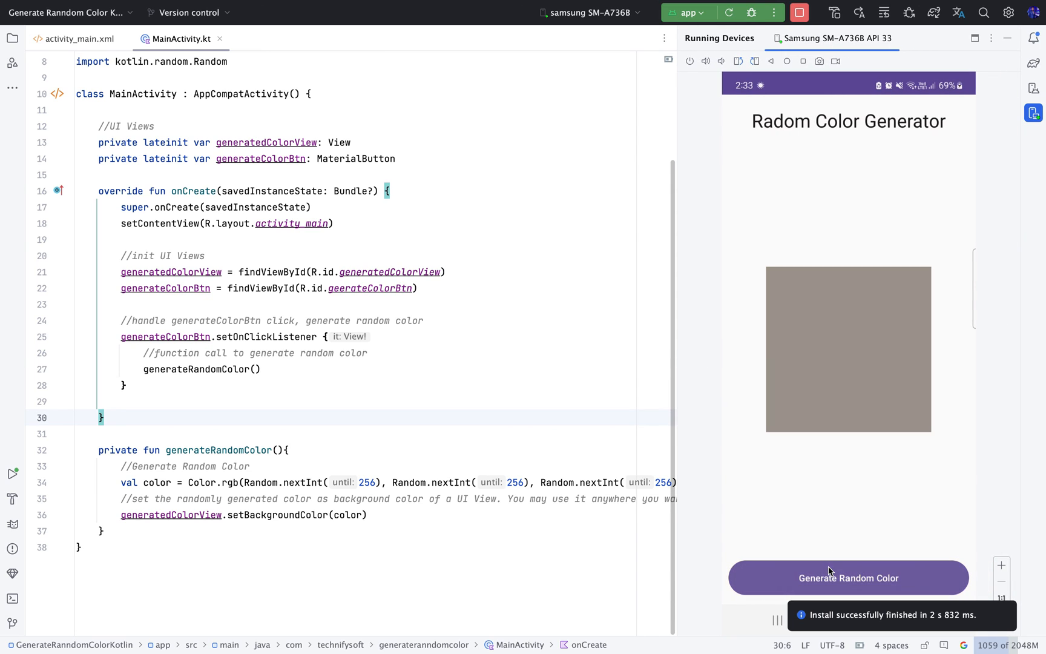
{"action": "left_click", "coordinate": [848, 577]}
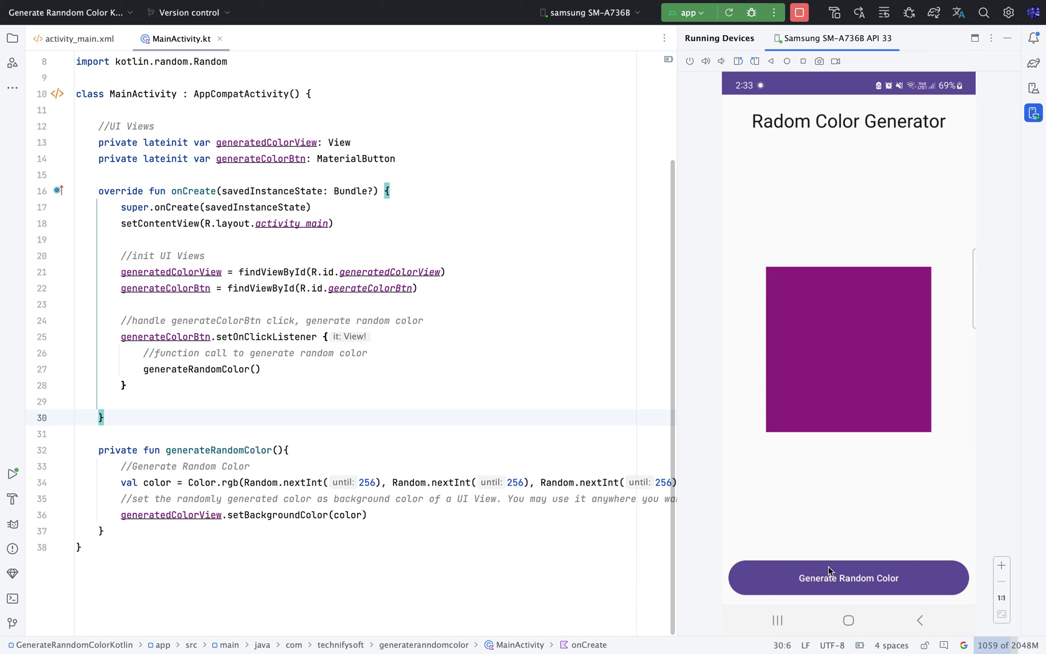
{"action": "left_click", "coordinate": [848, 577]}
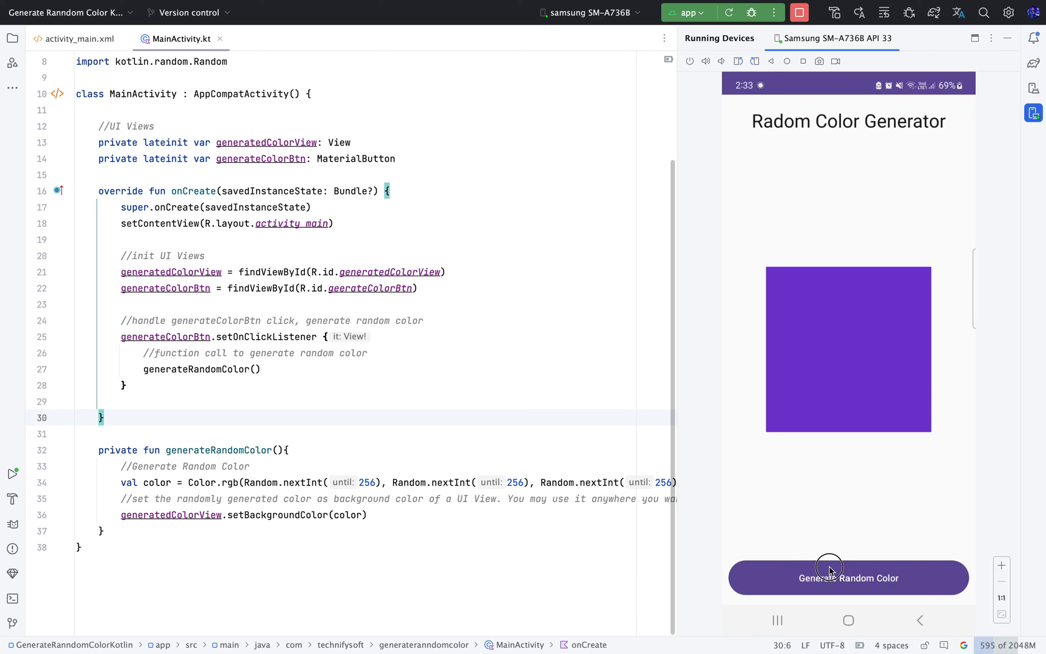
{"action": "left_click", "coordinate": [847, 578]}
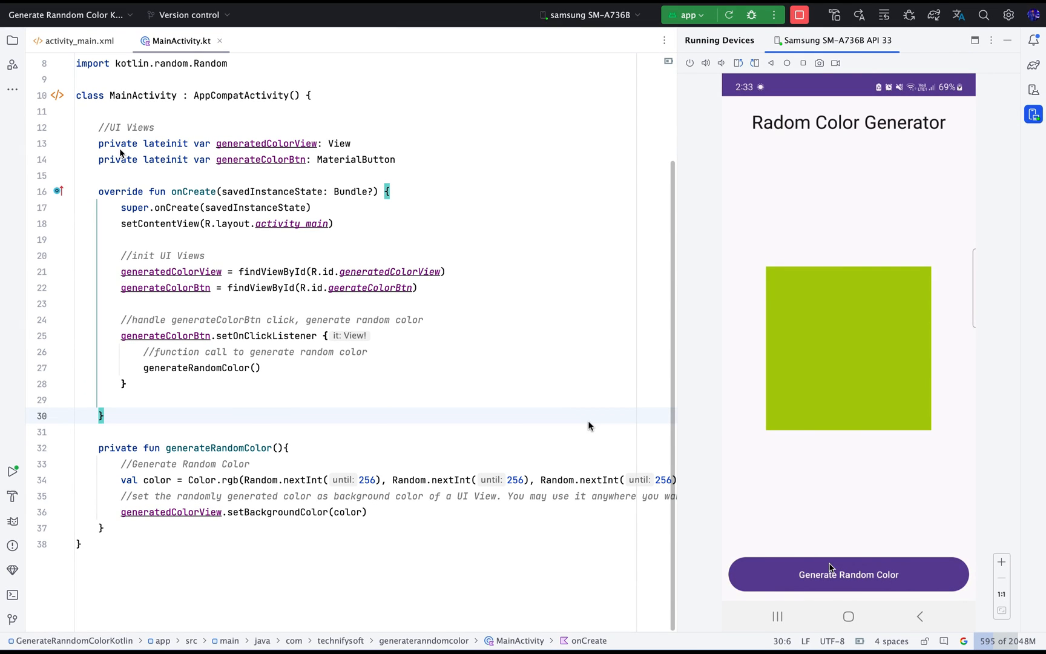